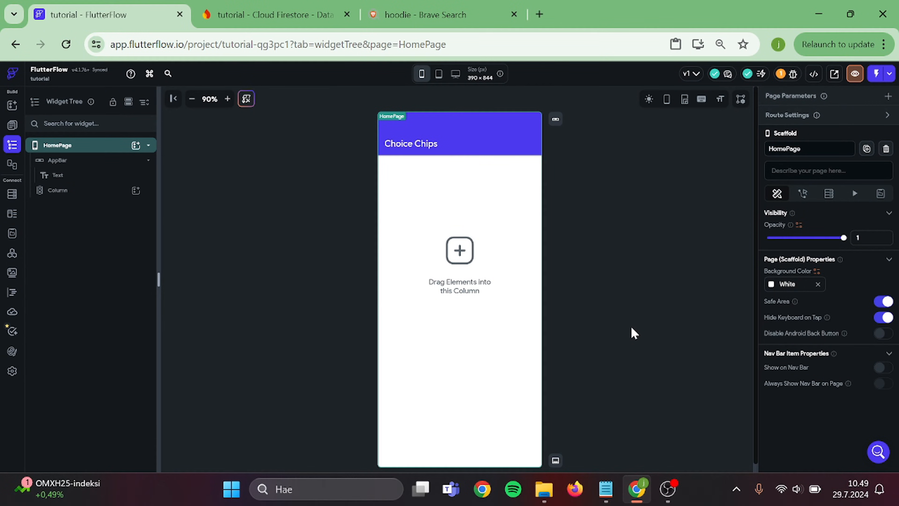
Show the Firestore products collection schema with its name, description, category, price and image fields.
click(13, 194)
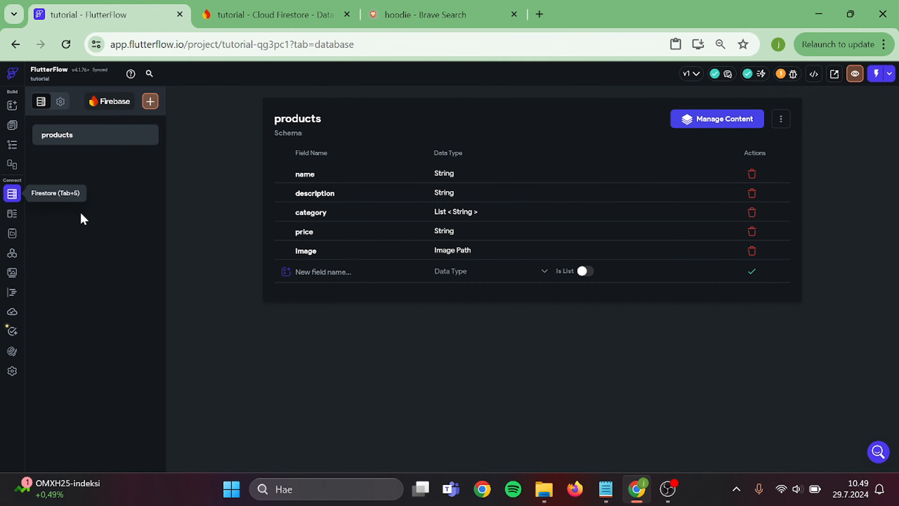
mouse_move(262, 243)
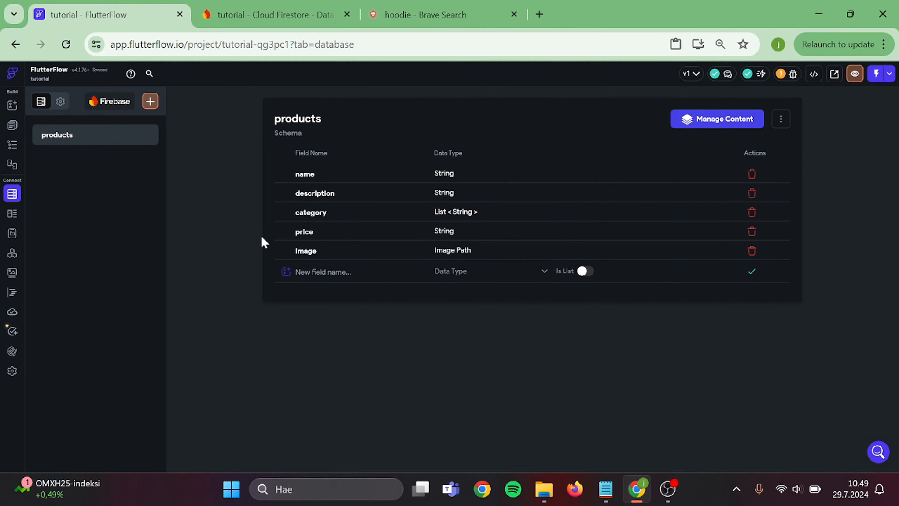
mouse_move(266, 232)
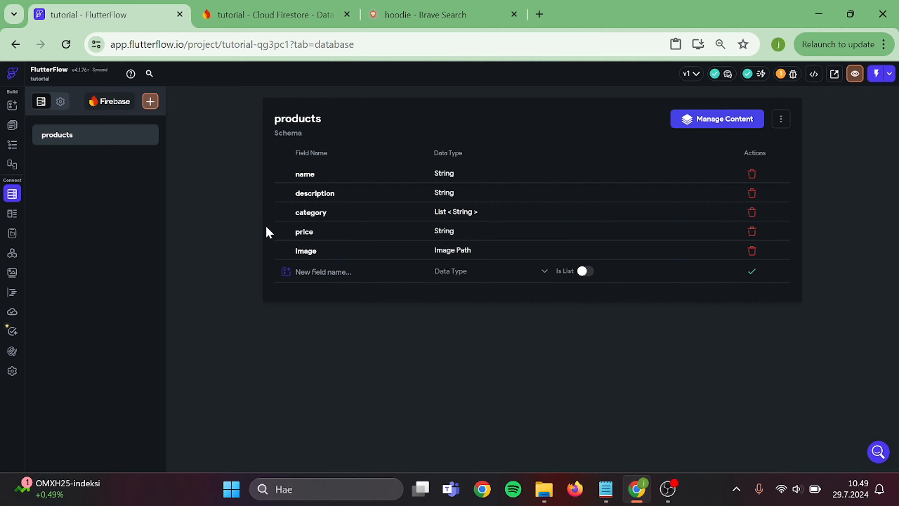
Start a new products document in Firebase with field name set to Great hoodie.
click(274, 14)
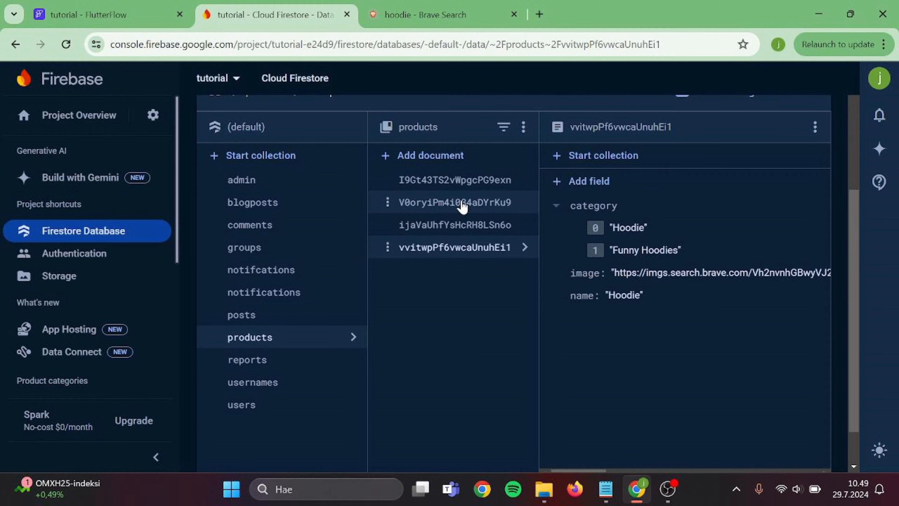
click(430, 156)
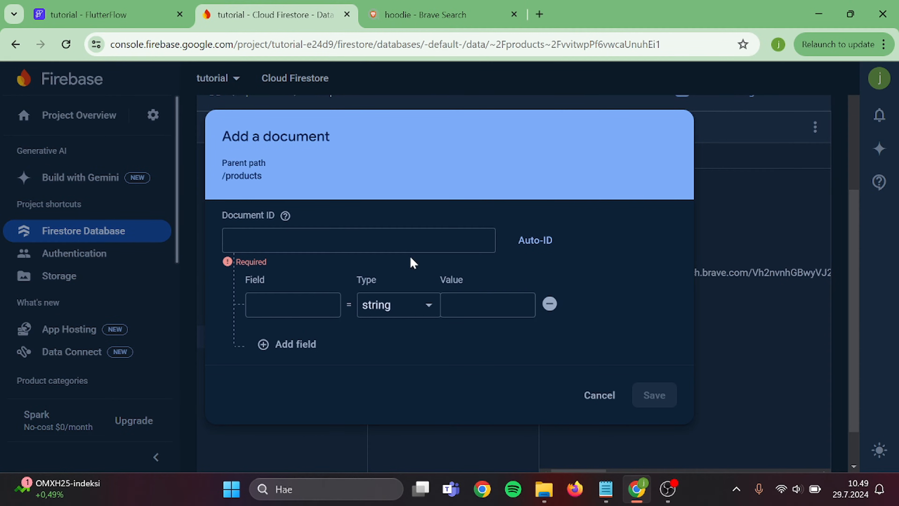
text(nam)
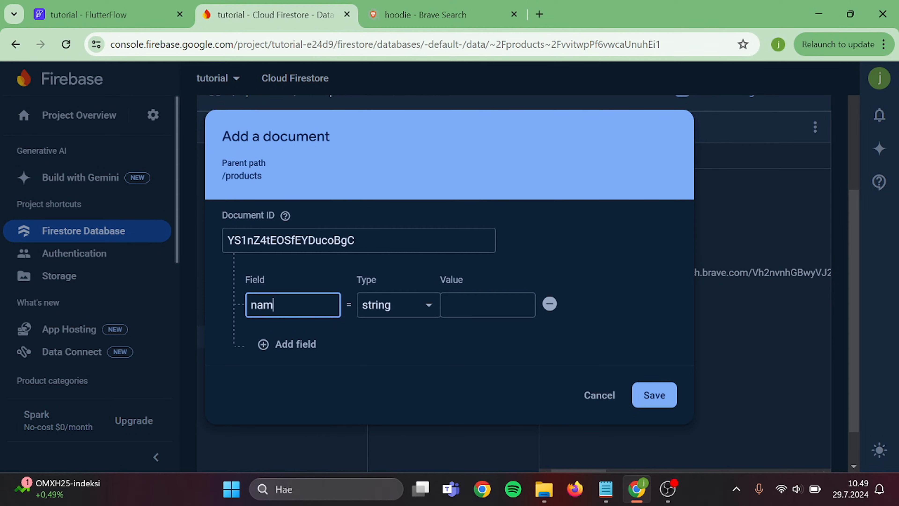
click(487, 305)
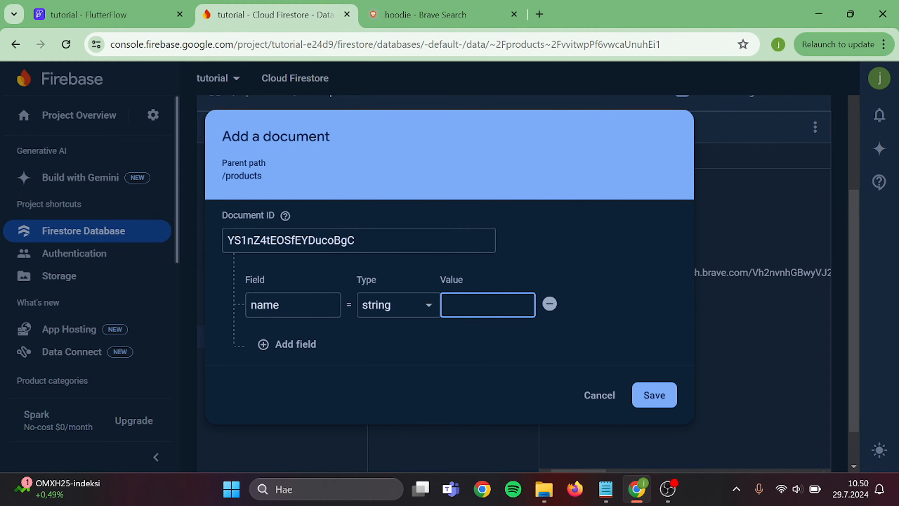
text(Great hoodie)
text(image)
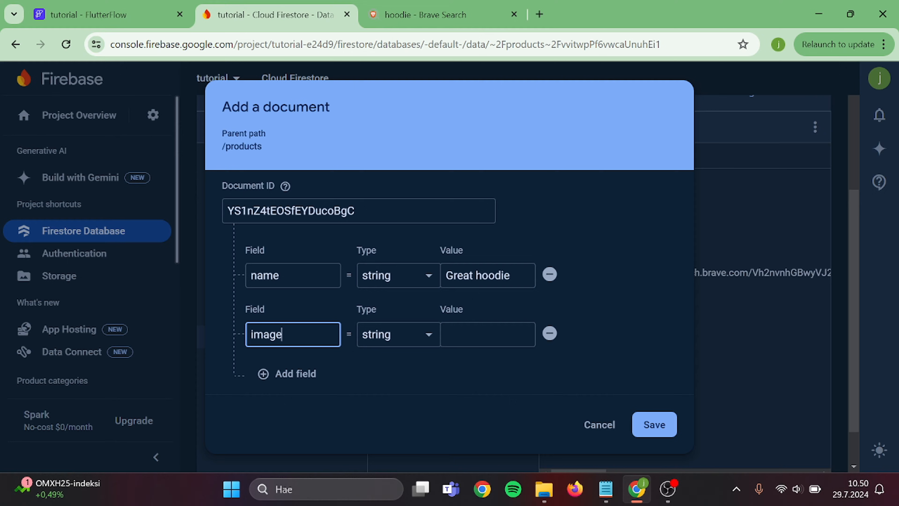
Copy a hoodie picture's web address from the image search results.
click(442, 14)
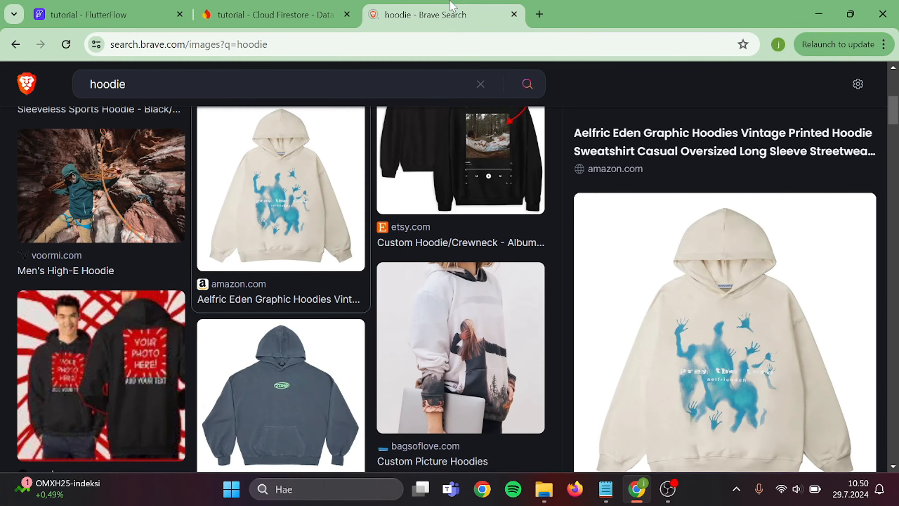
right_click(461, 159)
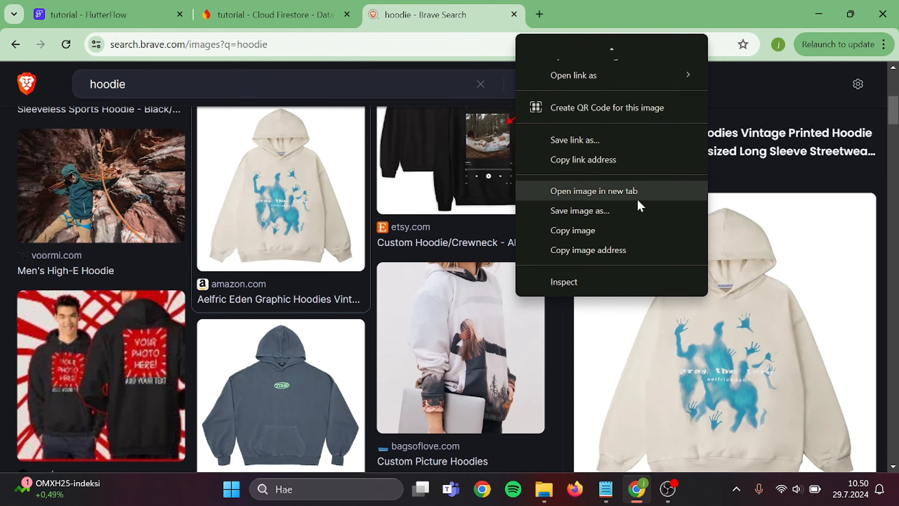
click(275, 14)
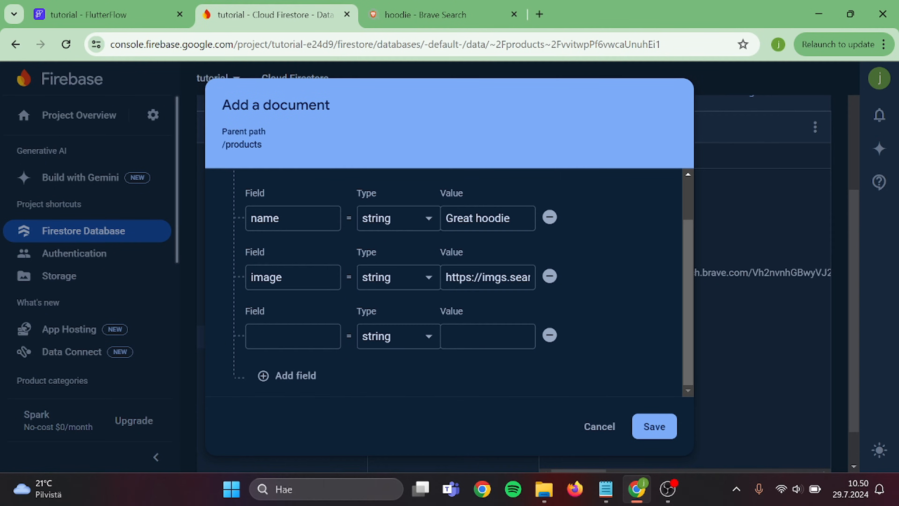
Add a category array field holding Hoodie and Cool Hoodie.
text(category)
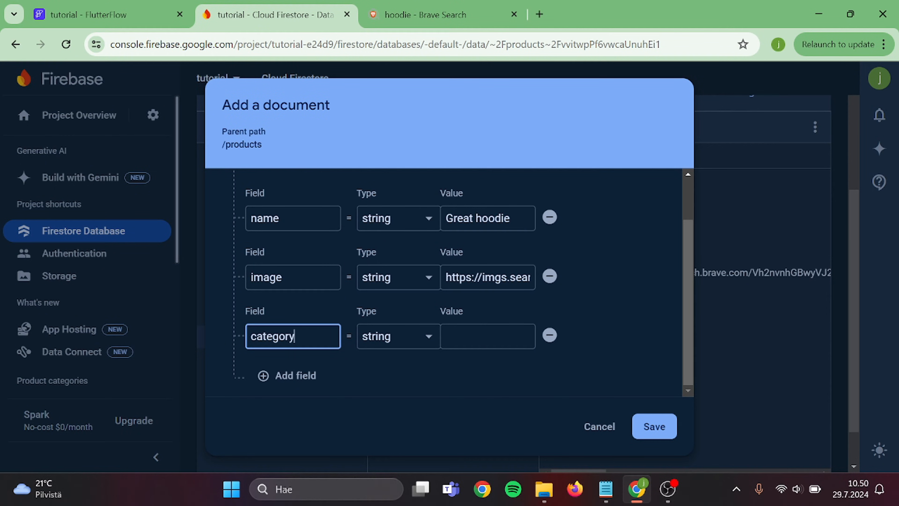
click(396, 336)
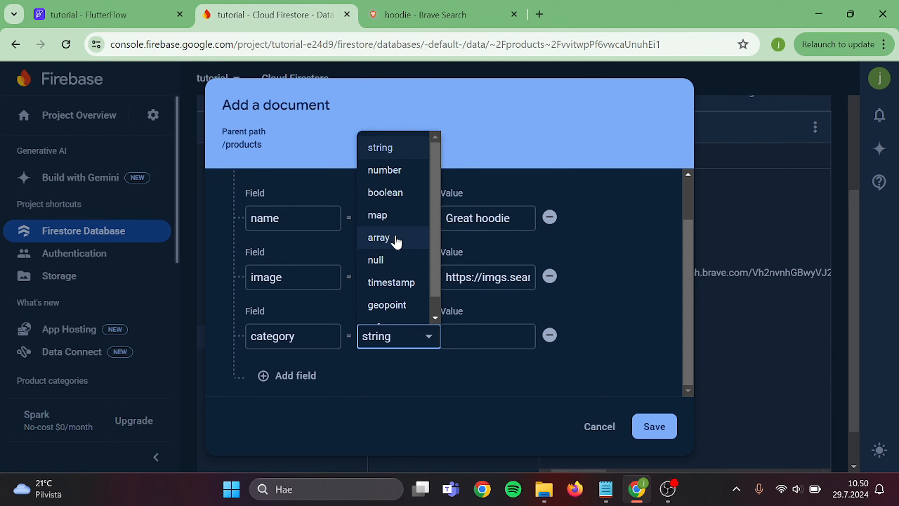
click(379, 238)
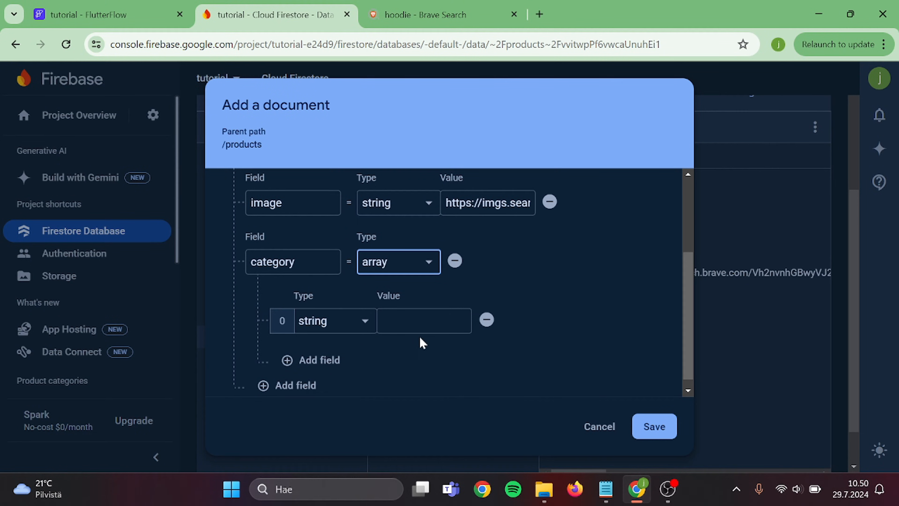
click(424, 320)
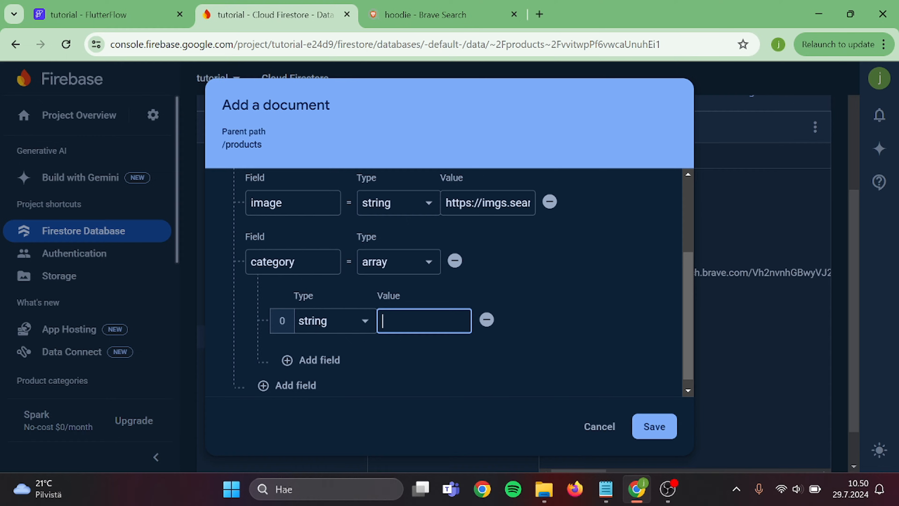
text(hoodie)
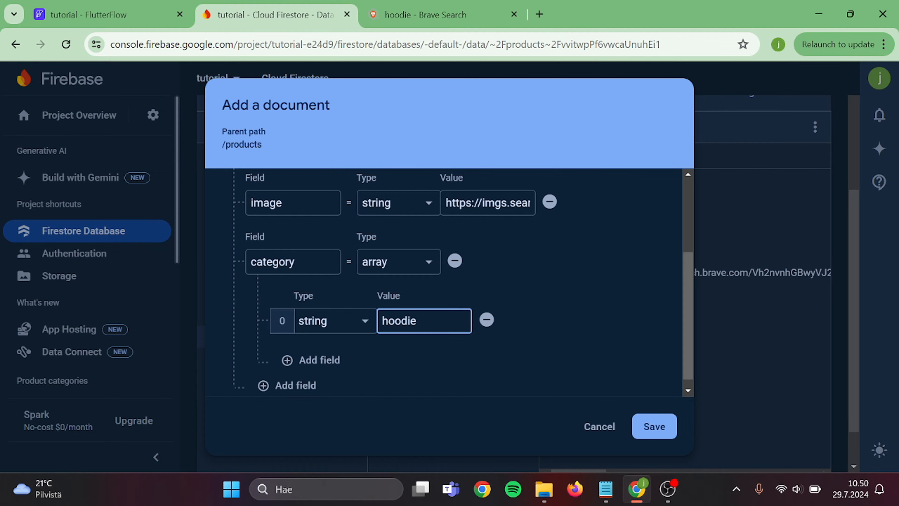
click(312, 360)
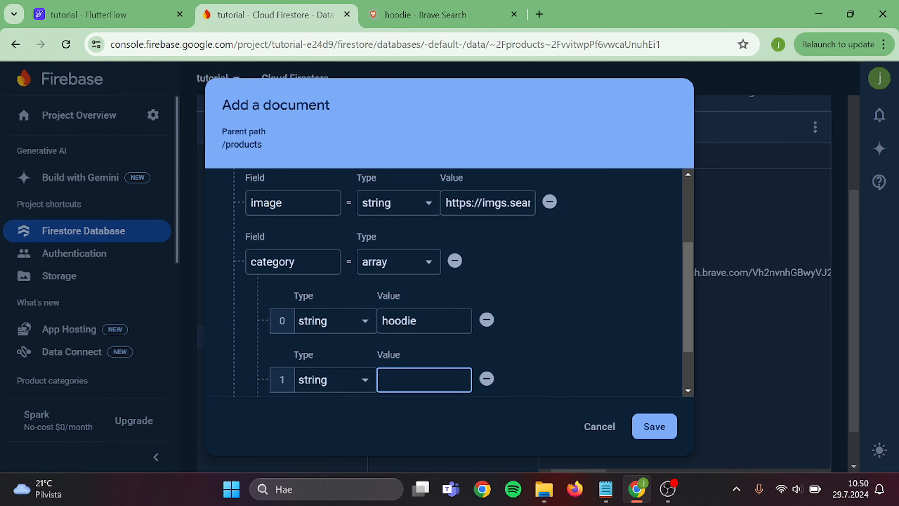
text(Cool Ho)
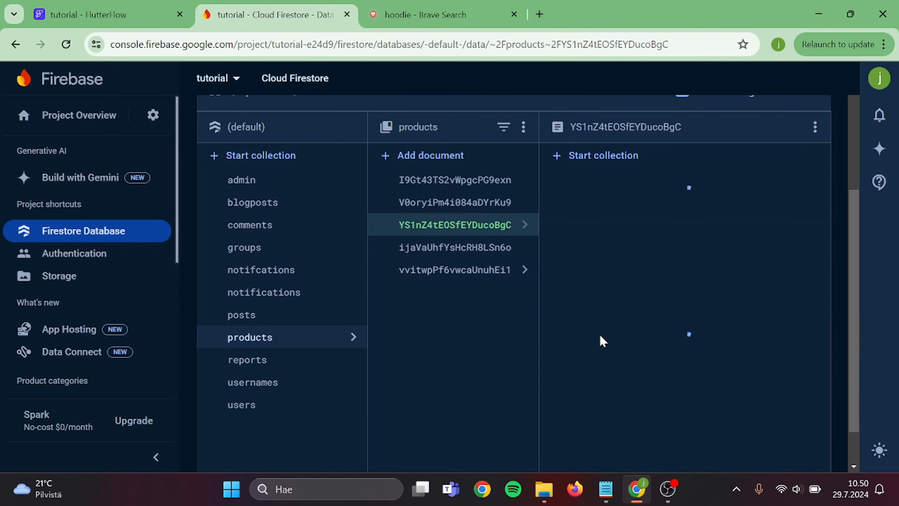
Save the Great hoodie document and return to the FlutterFlow project.
click(455, 224)
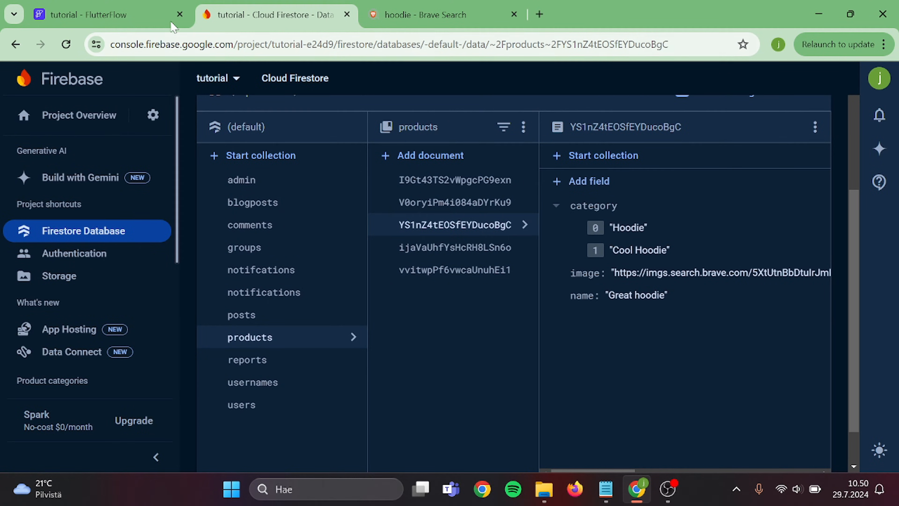
click(92, 14)
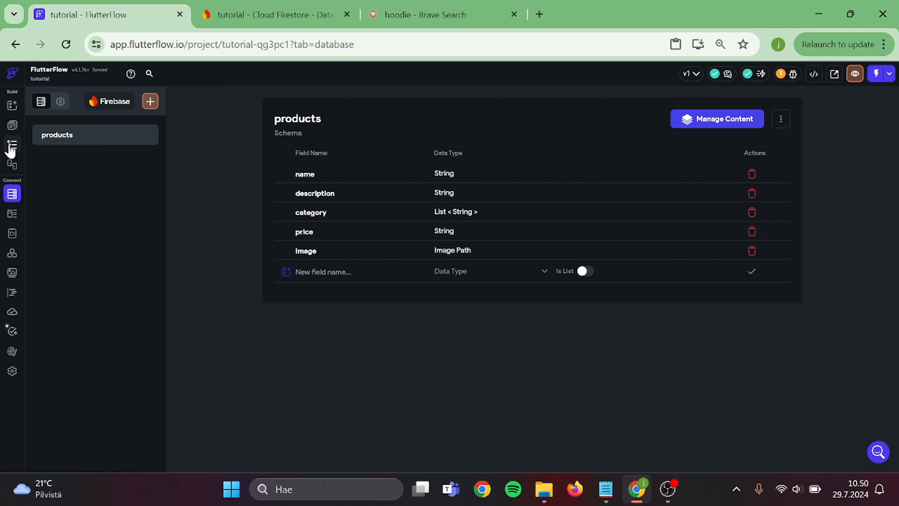
Place a ChoiceChips widget on the home page.
click(12, 145)
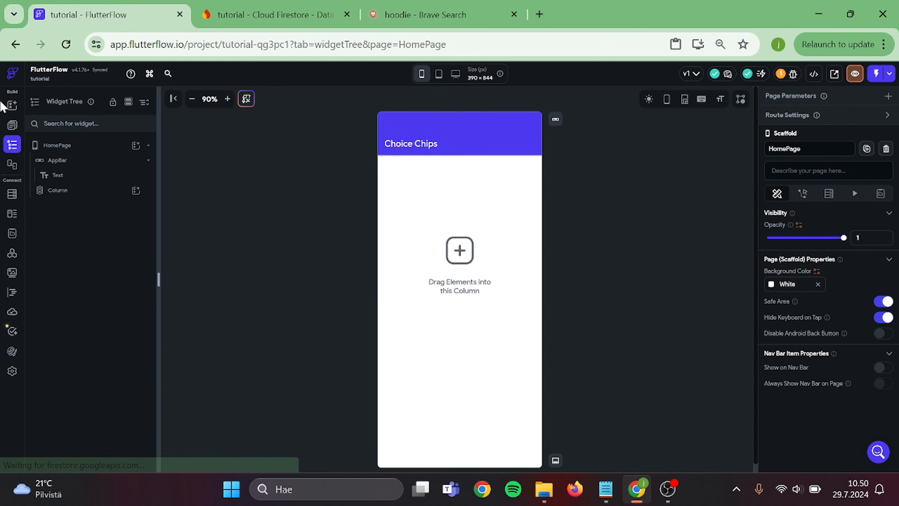
click(11, 123)
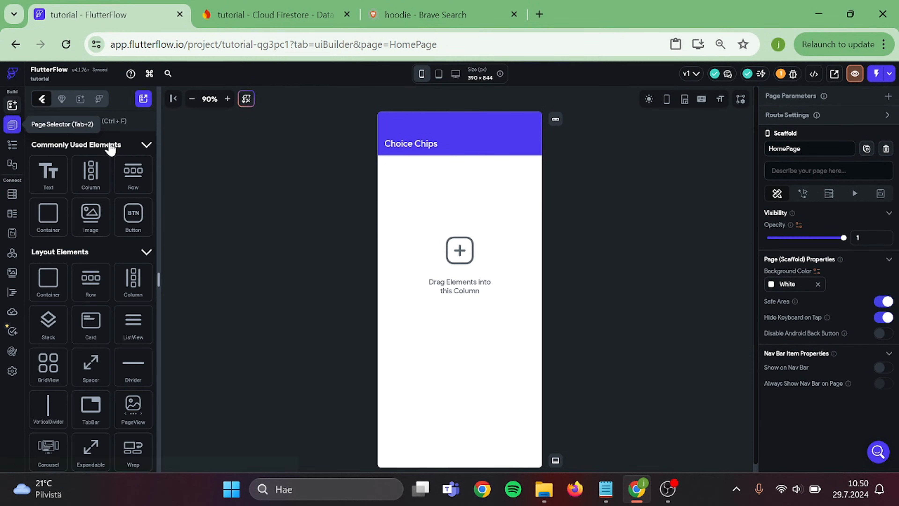
text(choic)
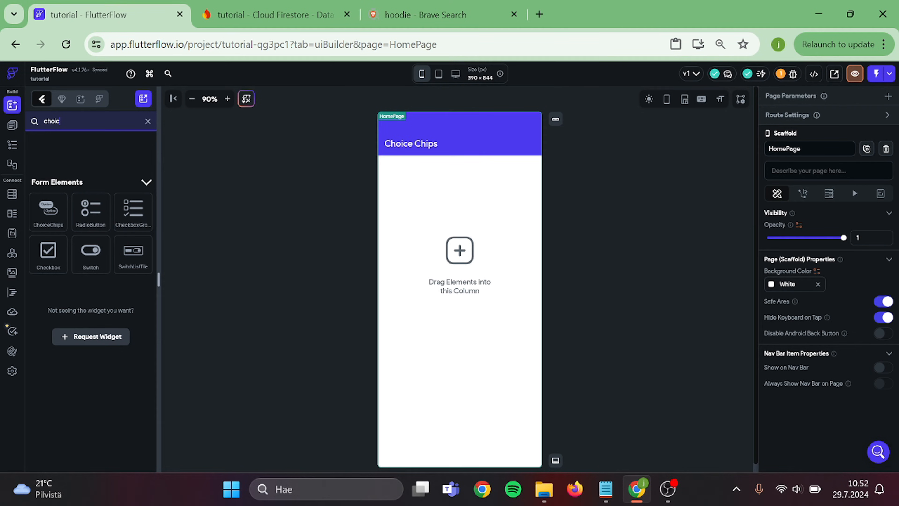
drag(47, 211, 481, 221)
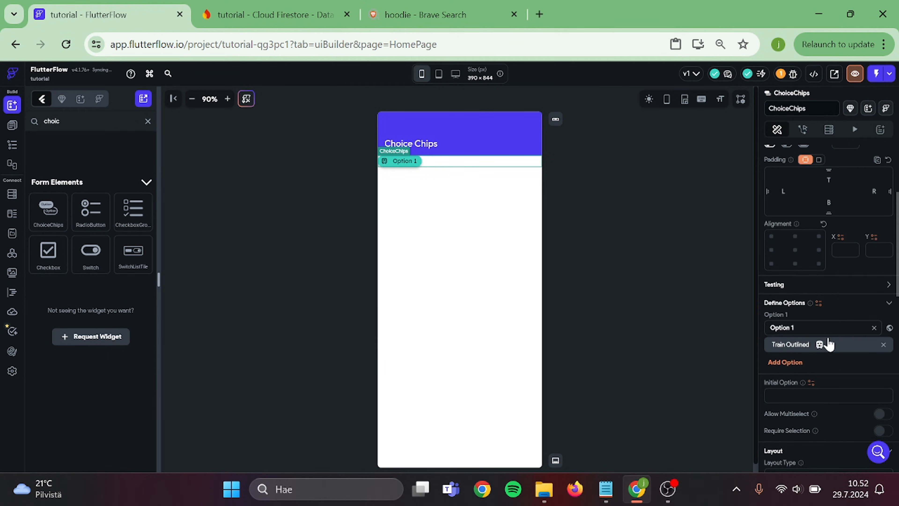
Define chip options Hoodie, Cool Hoodie, T-shirt and shoe, centered in their row.
text(Hoodie)
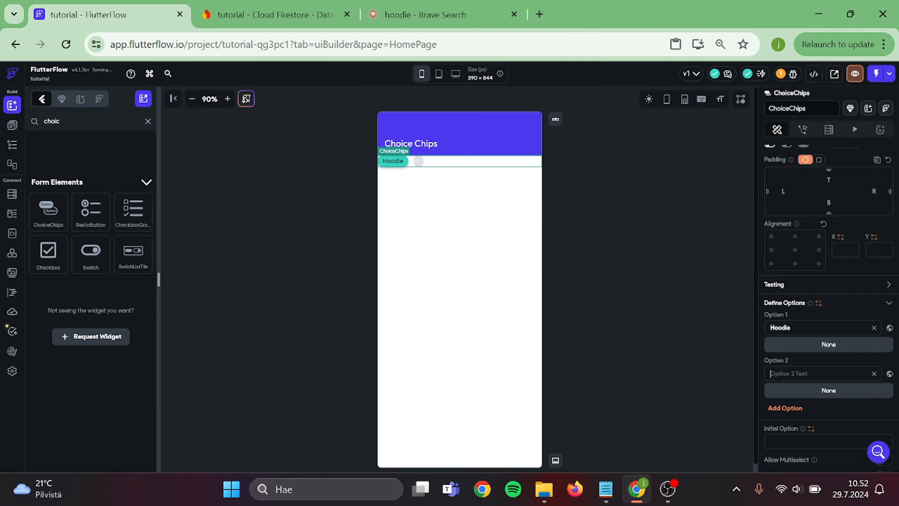
text(Cool Hoodie)
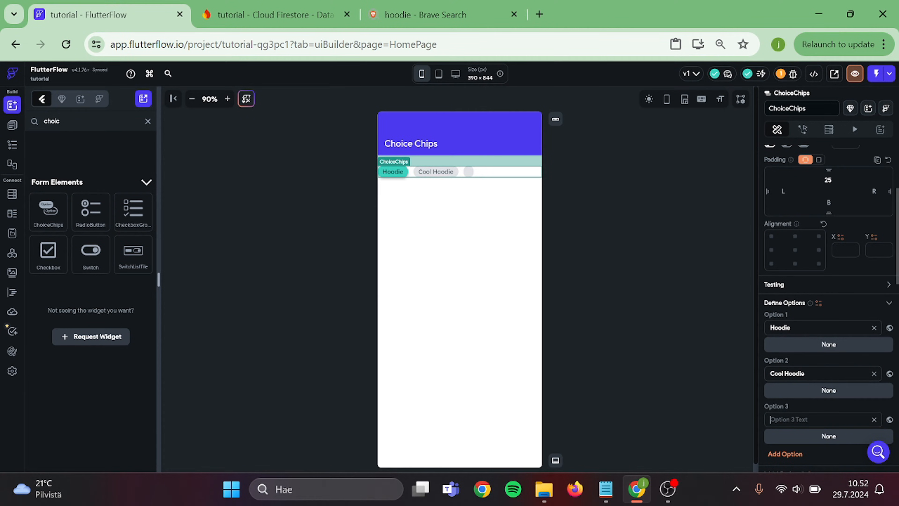
text(T-S)
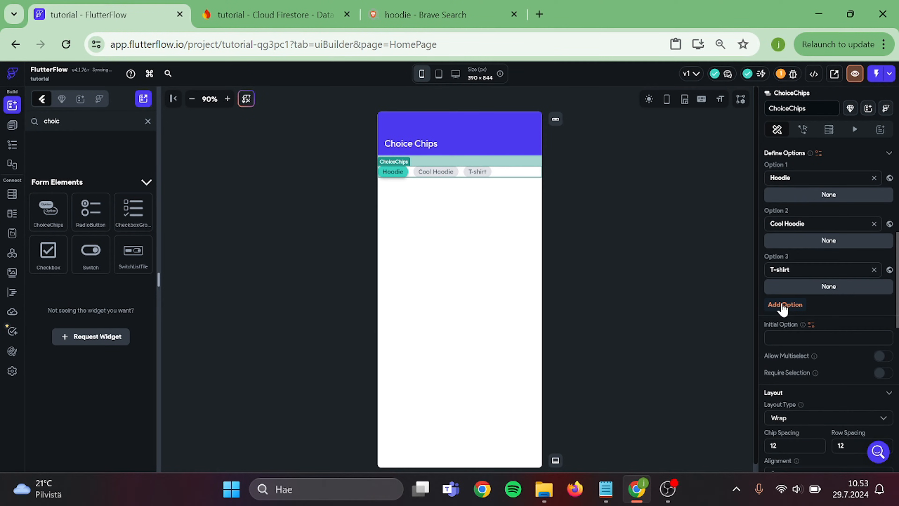
click(785, 304)
text(shoe)
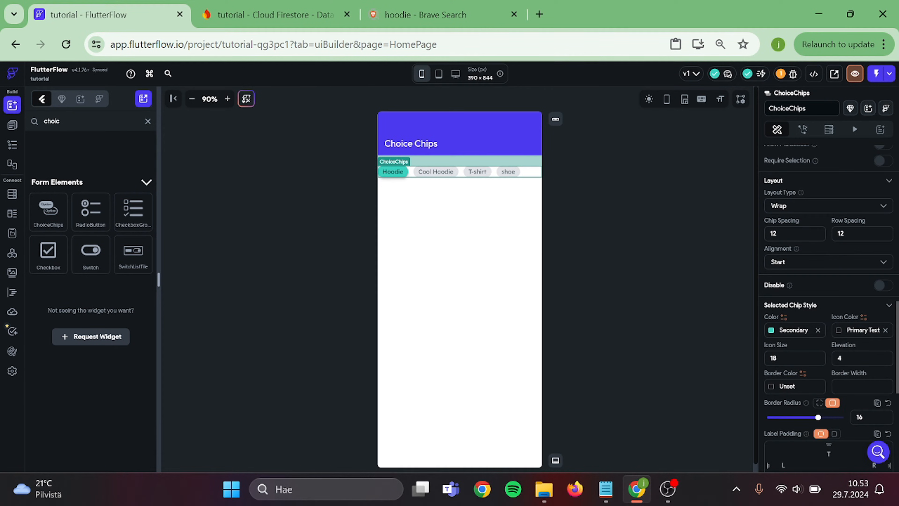
click(826, 261)
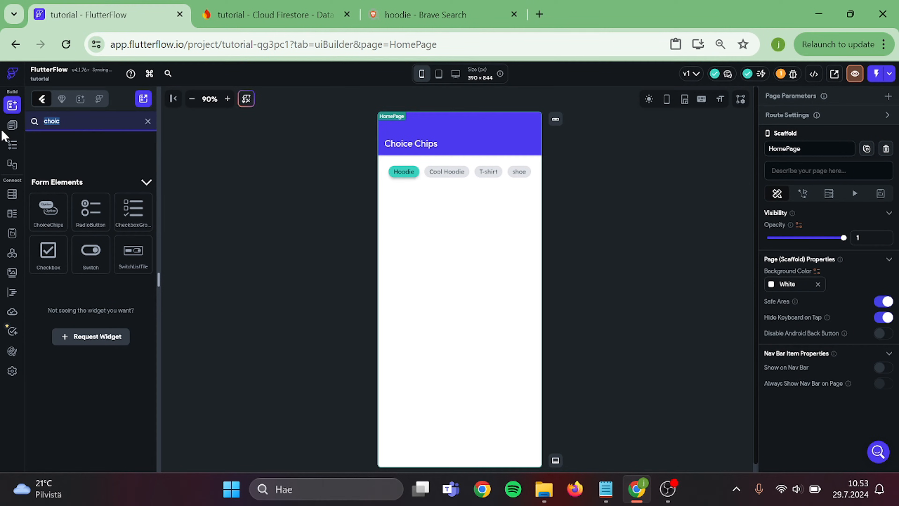
Add a ListView to the home page below the choice chips.
text(list)
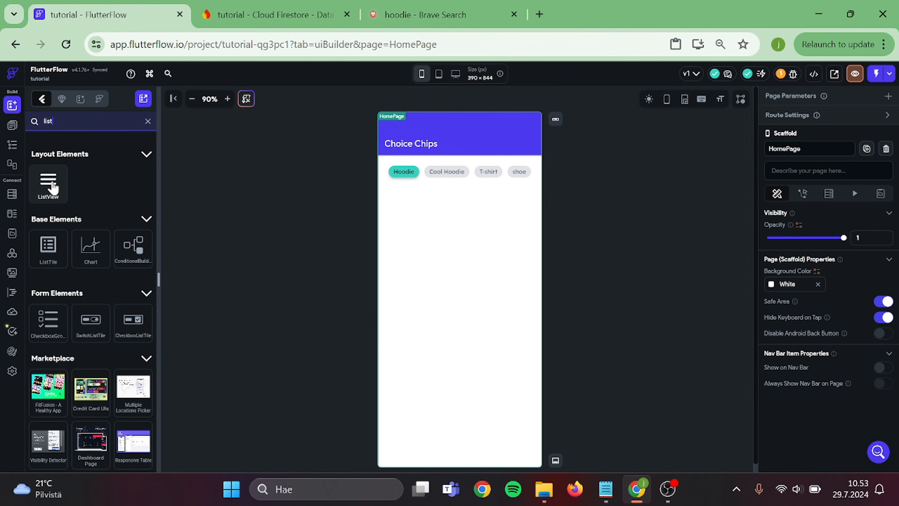
drag(48, 184, 459, 189)
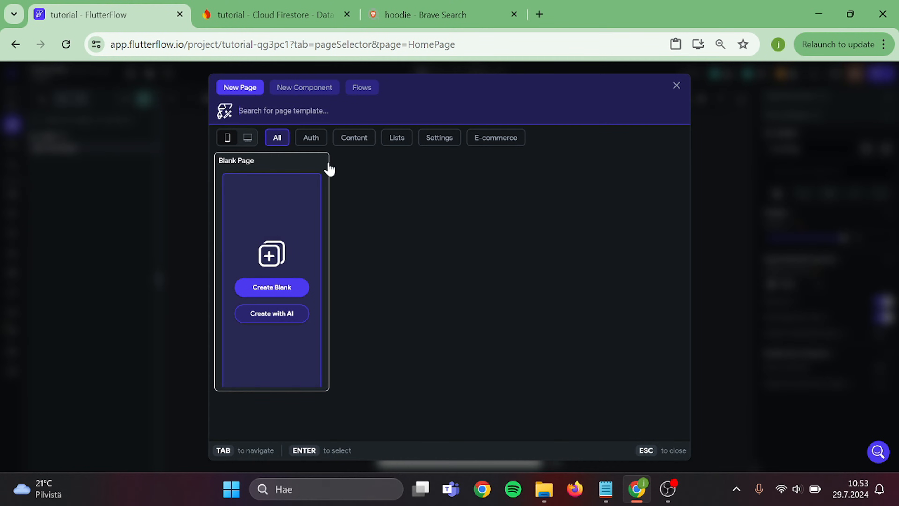
Create a page from the List 02 - Products template.
click(396, 137)
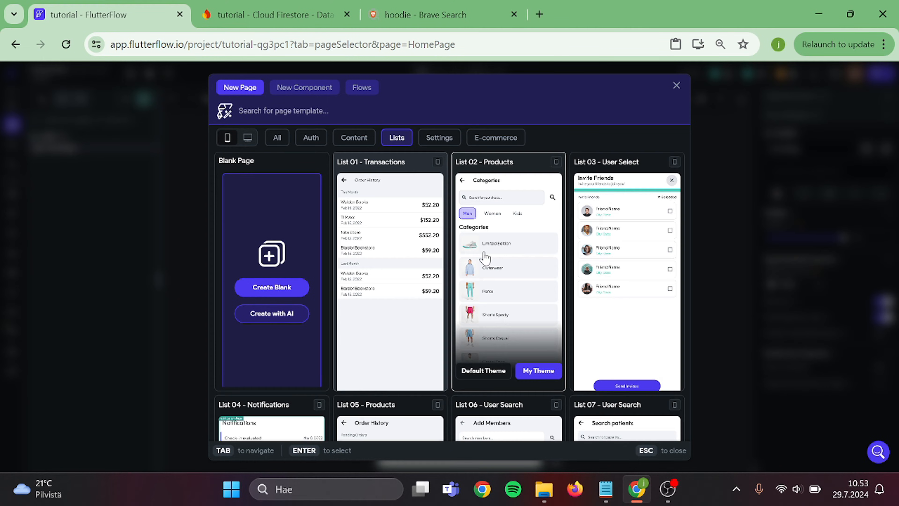
click(507, 162)
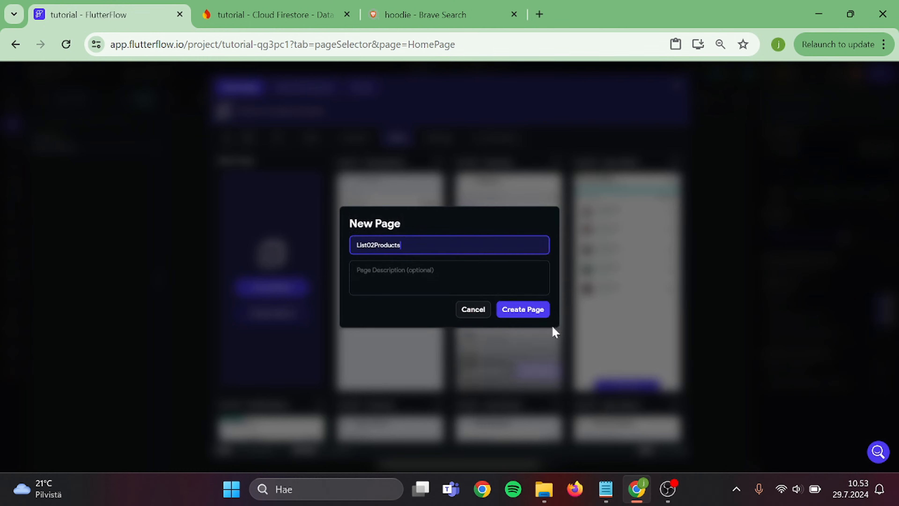
click(522, 309)
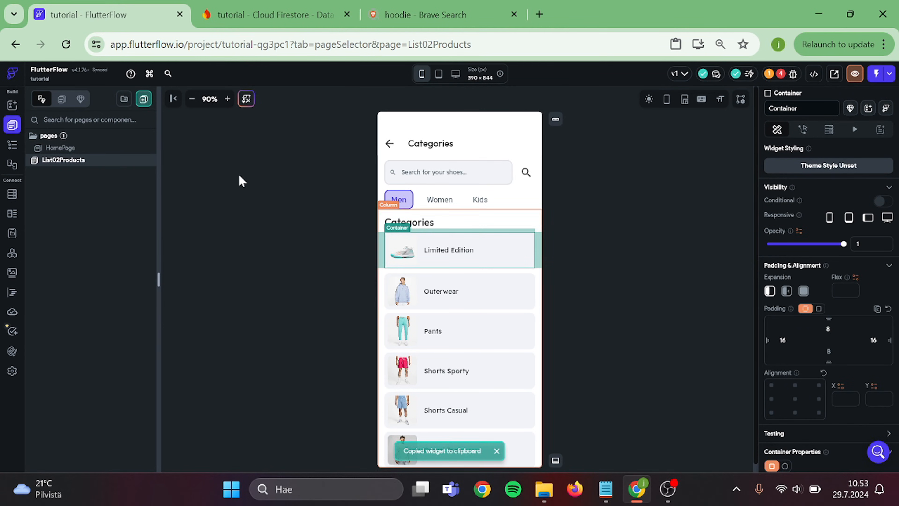
Delete the temporary List02Products page after copying its product card.
click(60, 148)
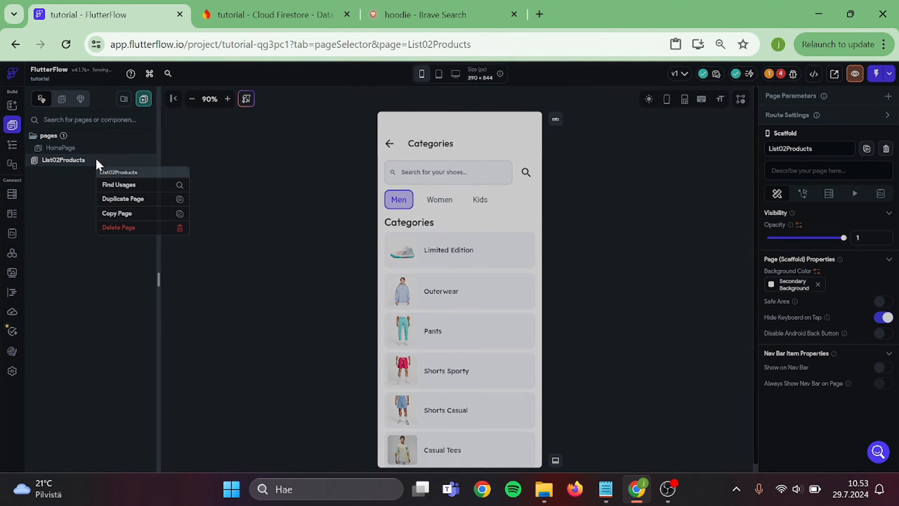
click(118, 227)
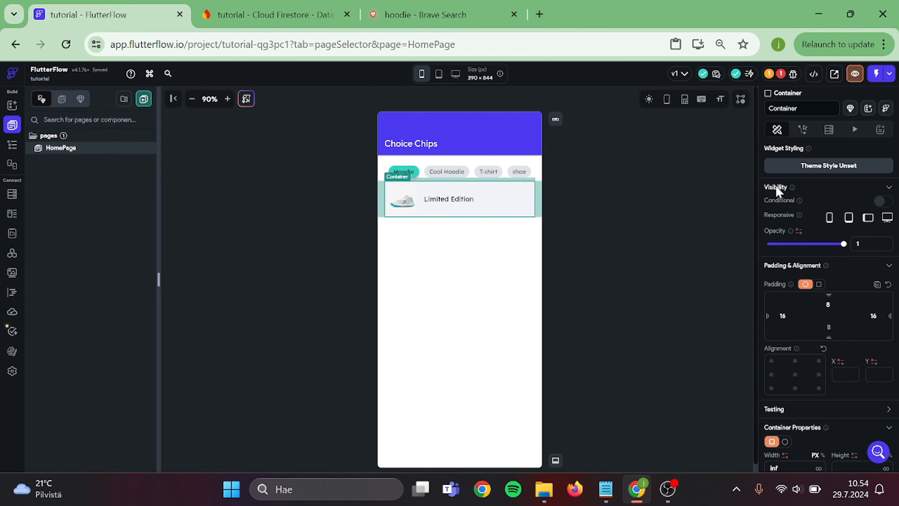
Remove the pasted product card's navigate-on-tap action.
click(803, 129)
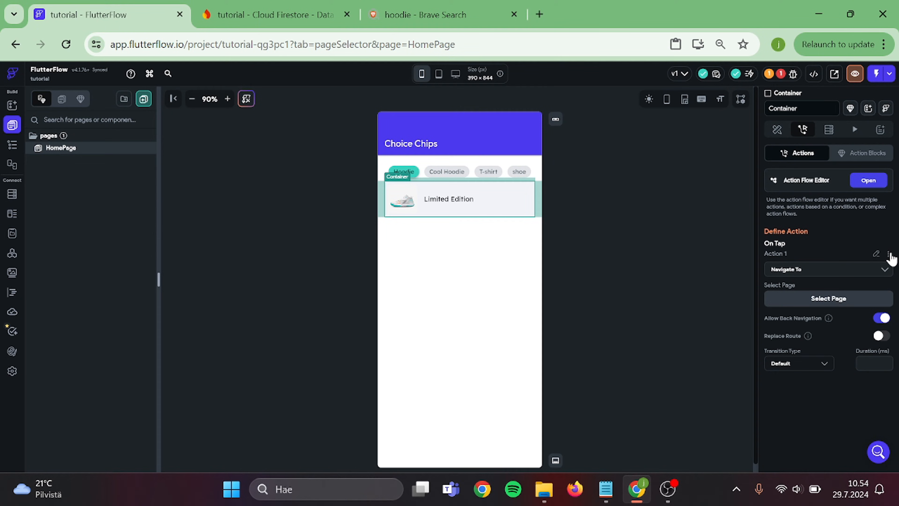
click(893, 253)
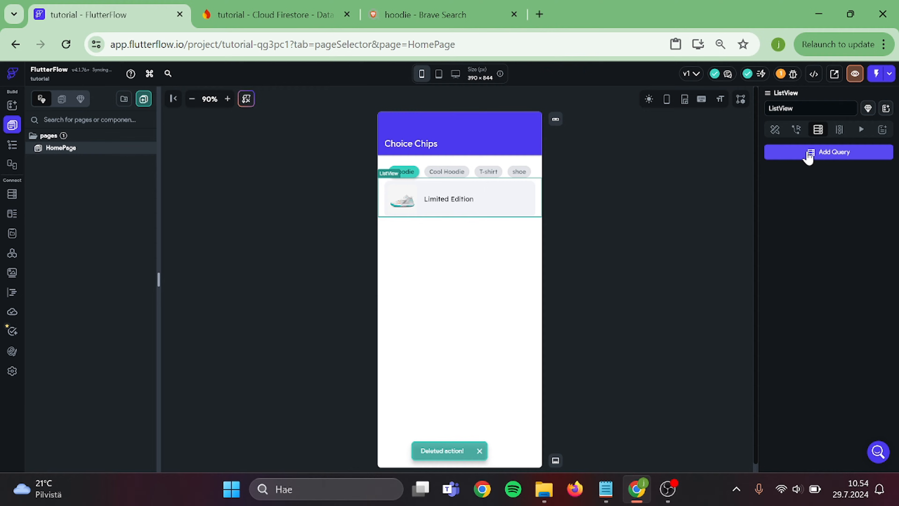
Query products into the list, filtered by category array containing the selected choice chip.
click(828, 151)
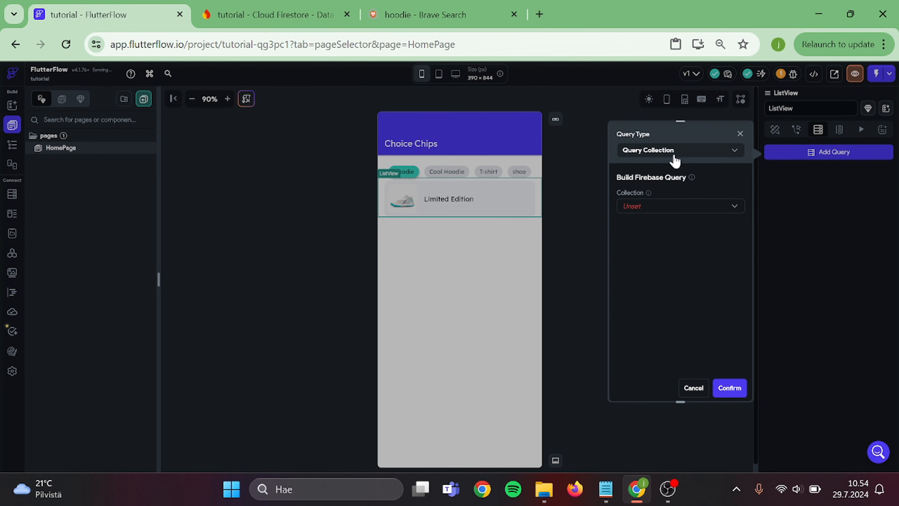
click(681, 206)
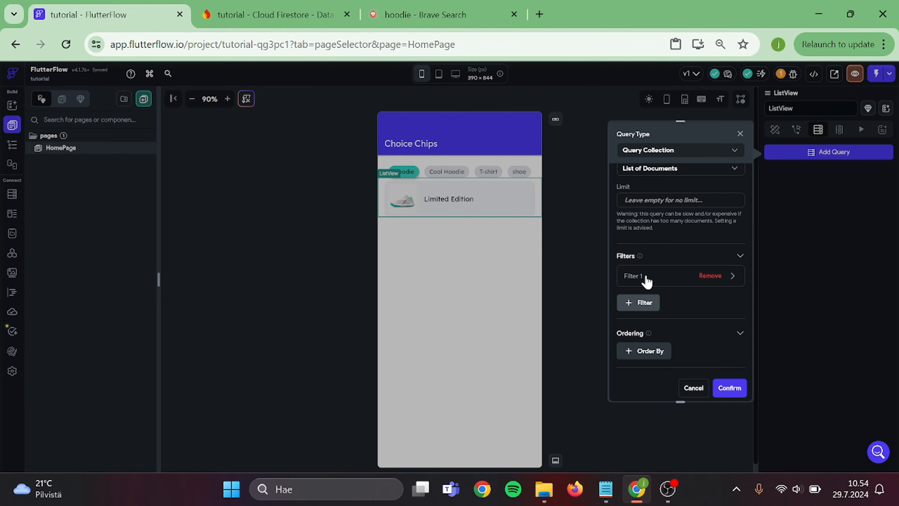
click(659, 276)
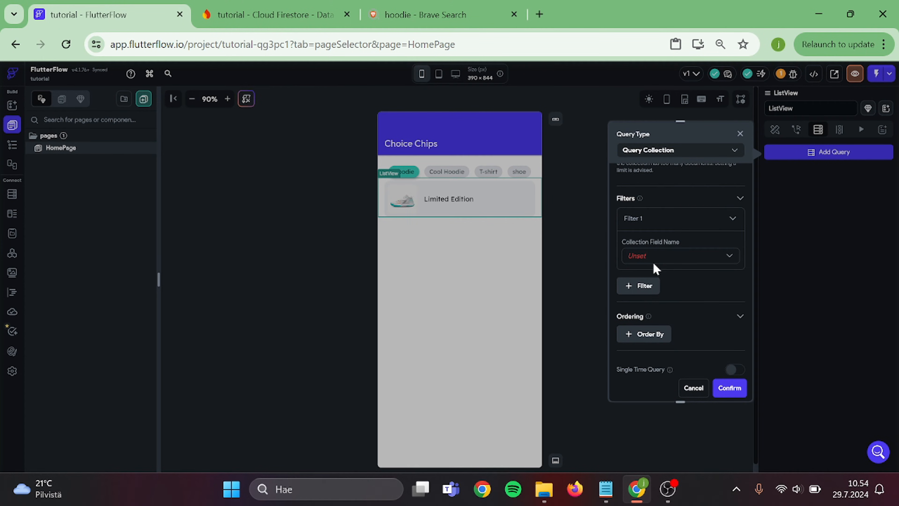
click(680, 255)
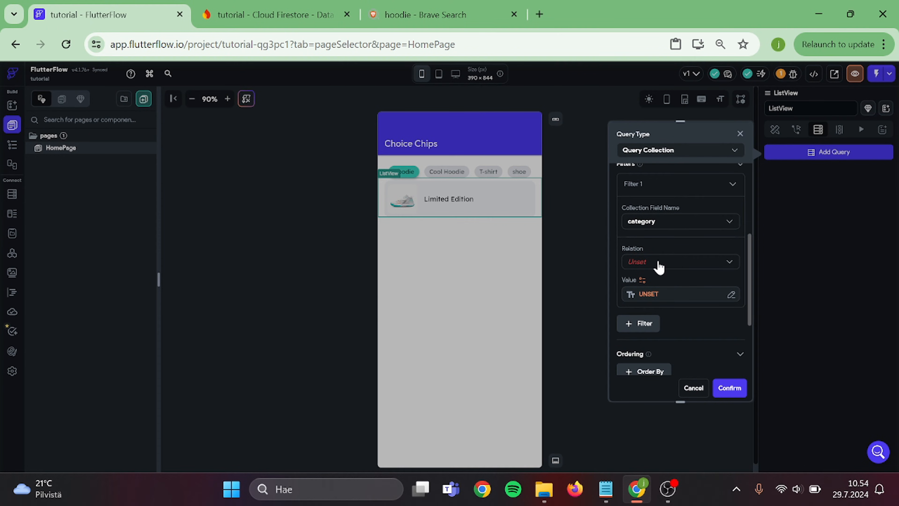
click(681, 261)
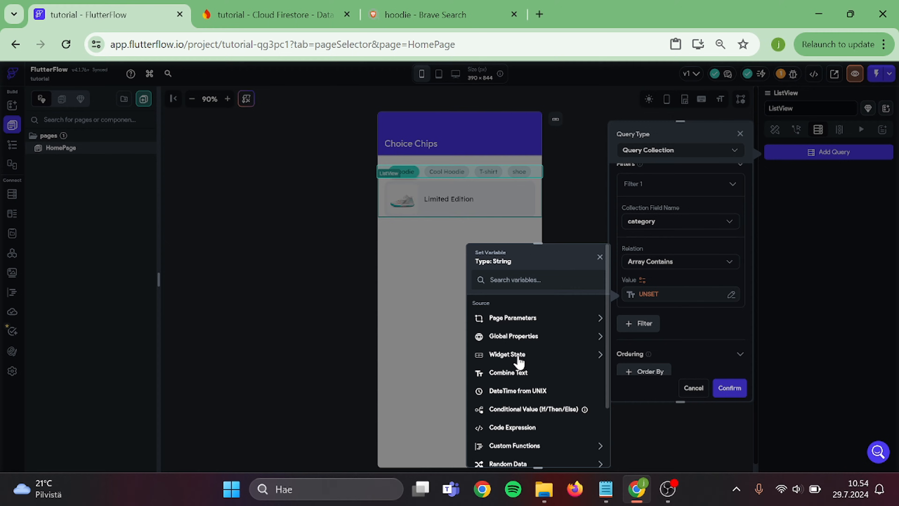
click(507, 354)
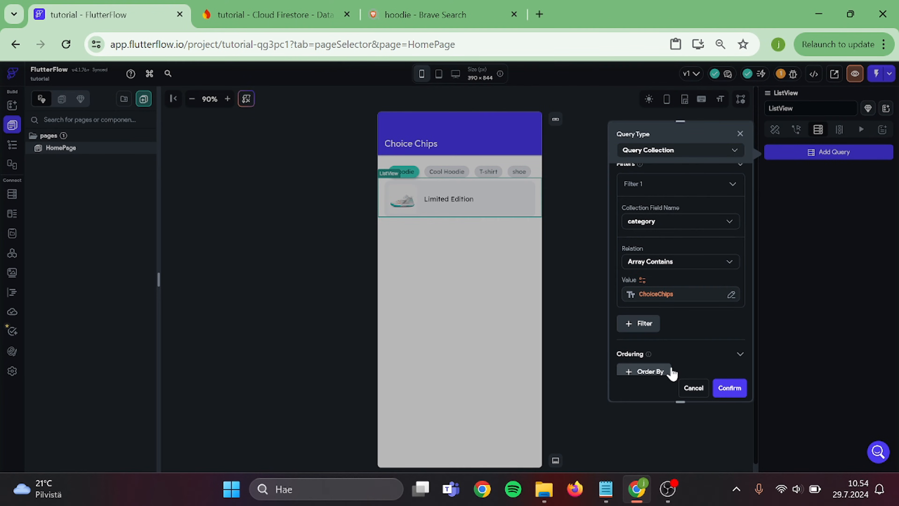
scroll(down, 3)
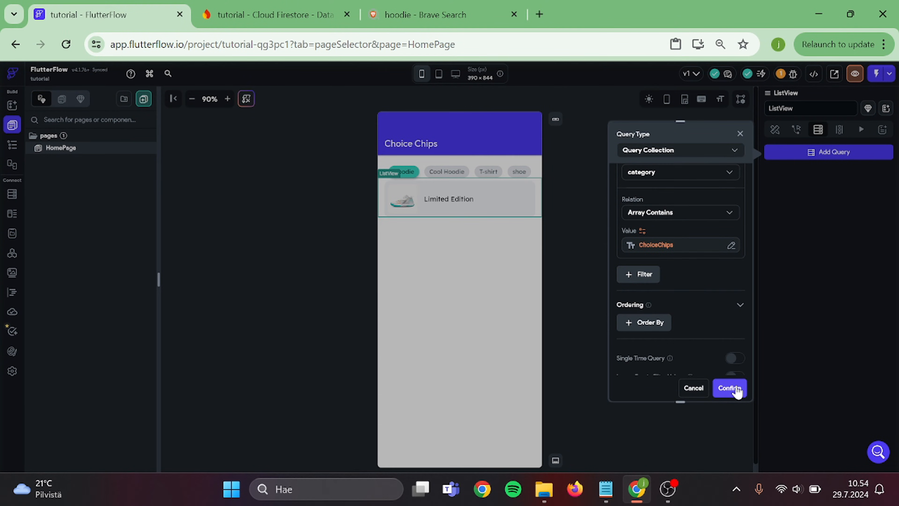
click(729, 388)
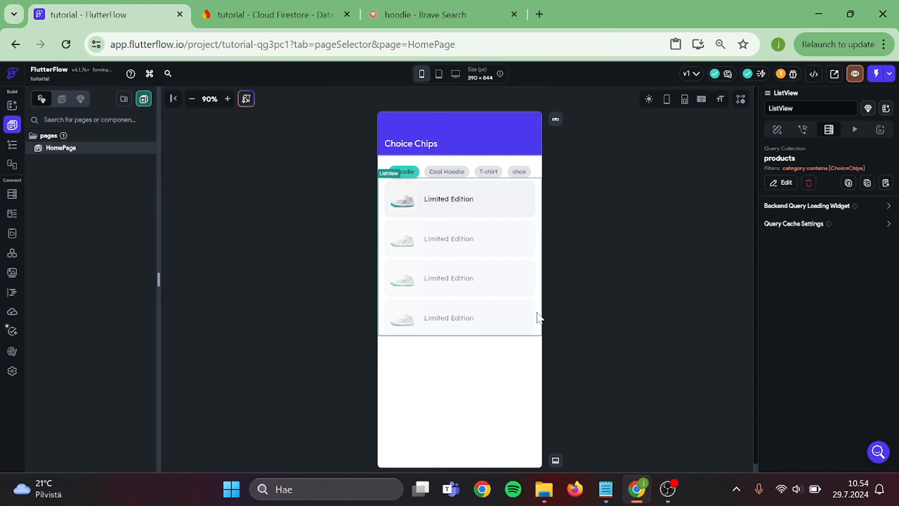
Bind the card title text to each products document's name field.
click(448, 198)
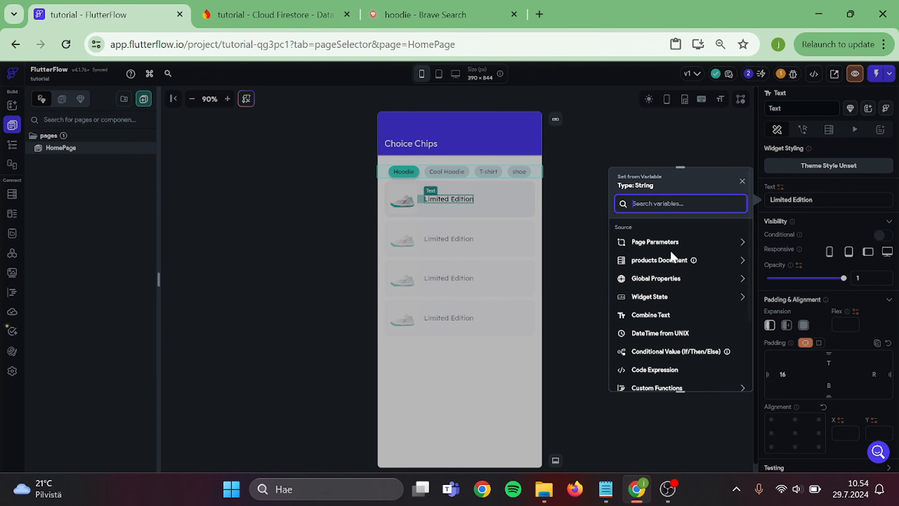
click(658, 260)
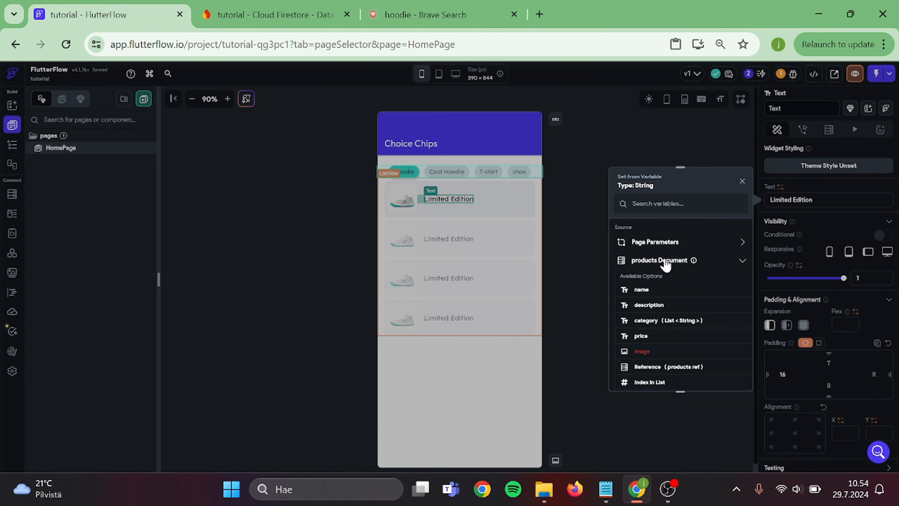
click(642, 289)
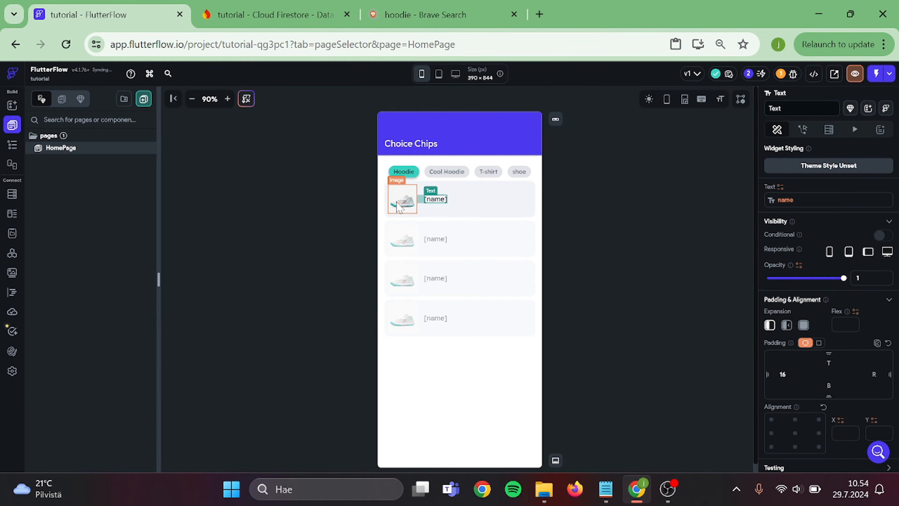
click(402, 200)
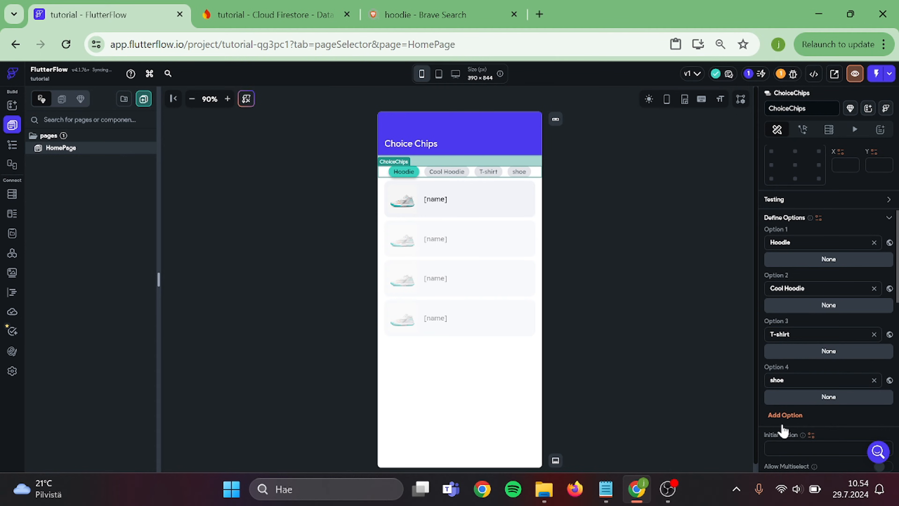
Add a fifth chip option named All to the category chips.
click(785, 414)
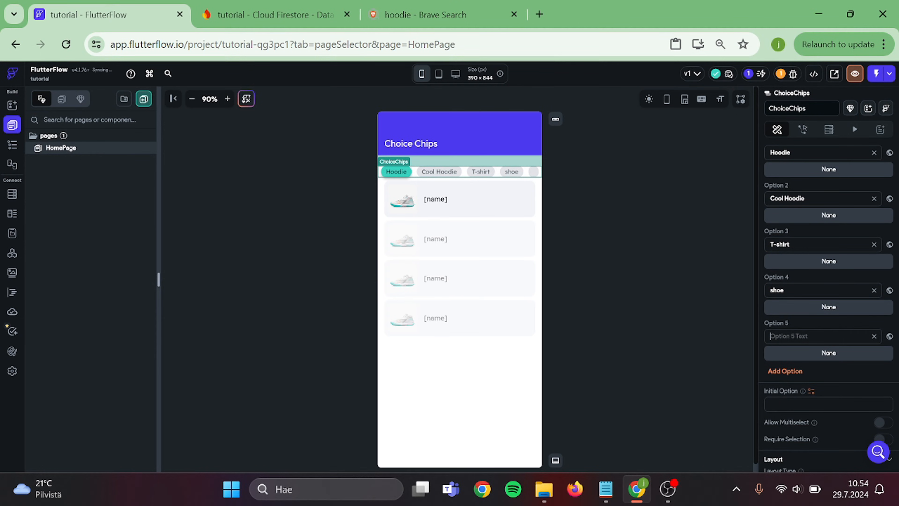
text(All)
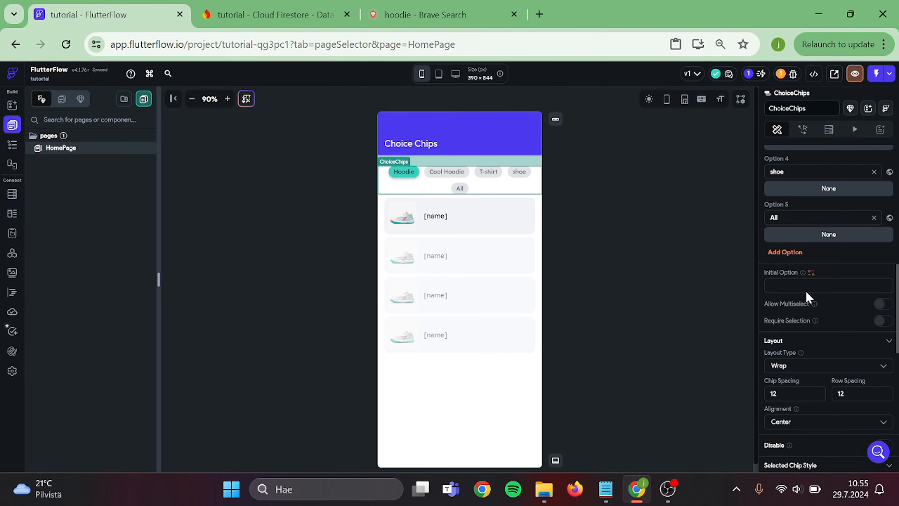
text(A)
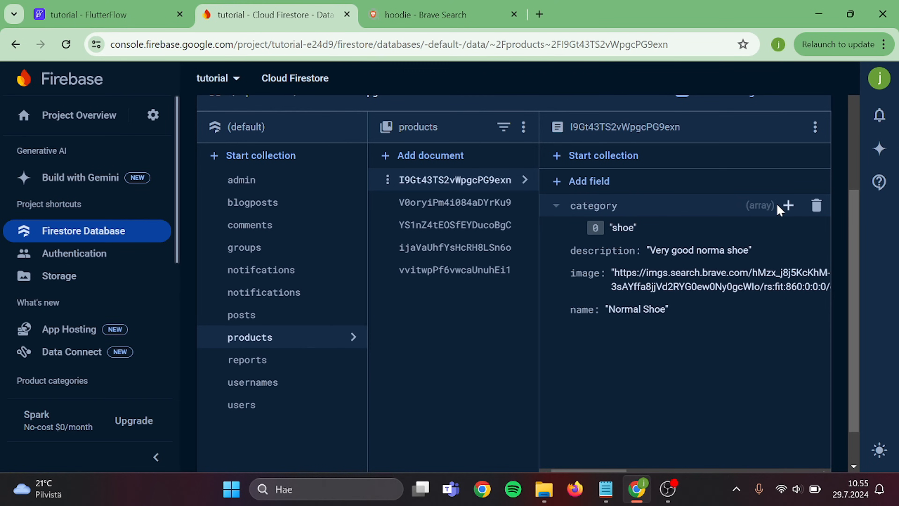
Set the first product's second category to 'all', review the shoe, T-shirt and hoodie documents, return to FlutterFlow.
click(786, 205)
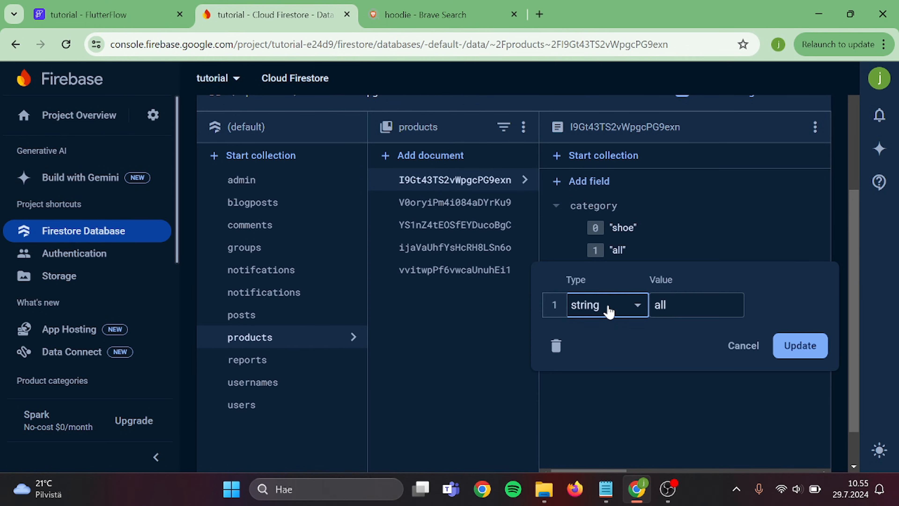
click(455, 202)
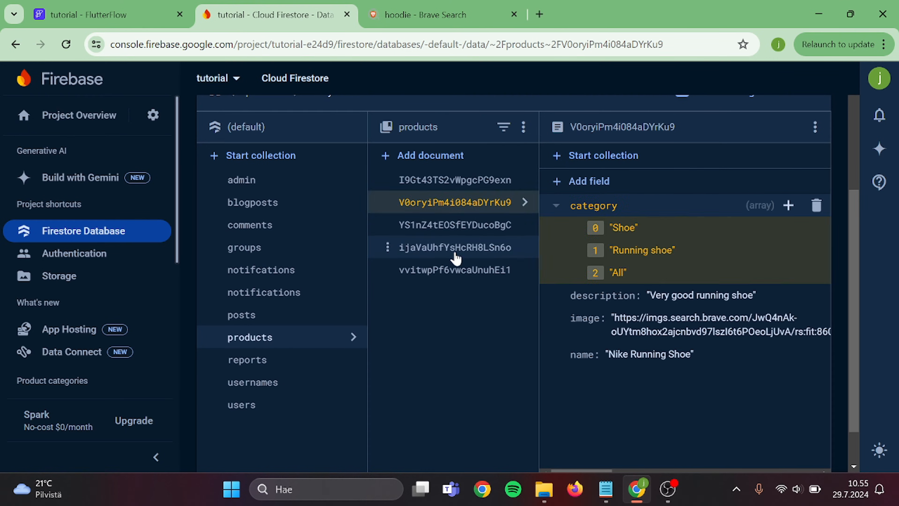
click(455, 248)
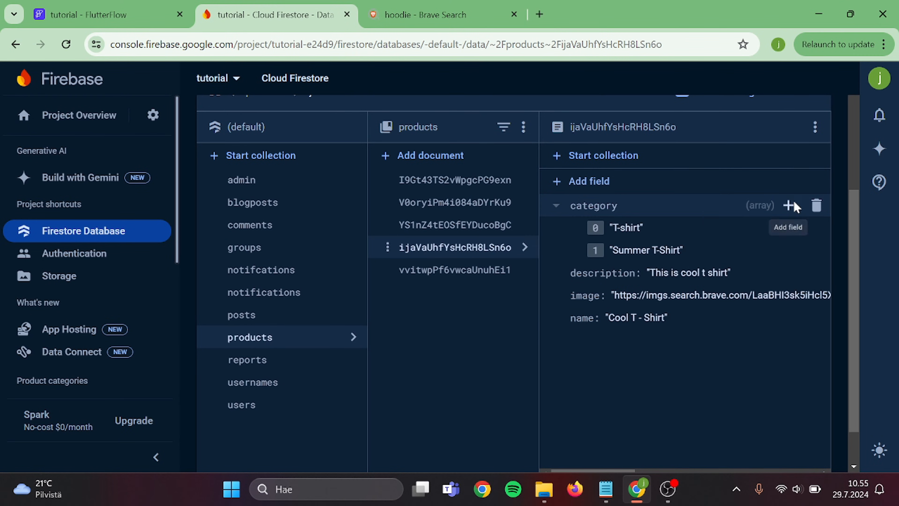
click(454, 270)
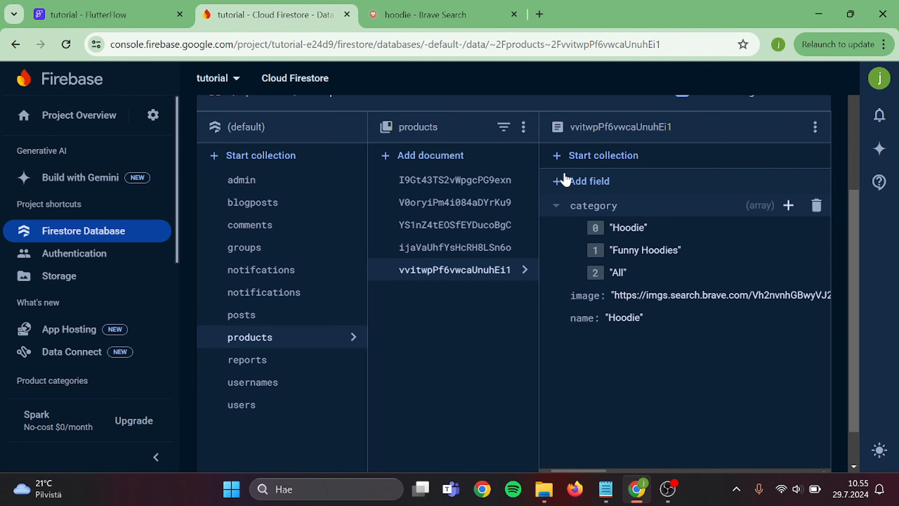
click(103, 15)
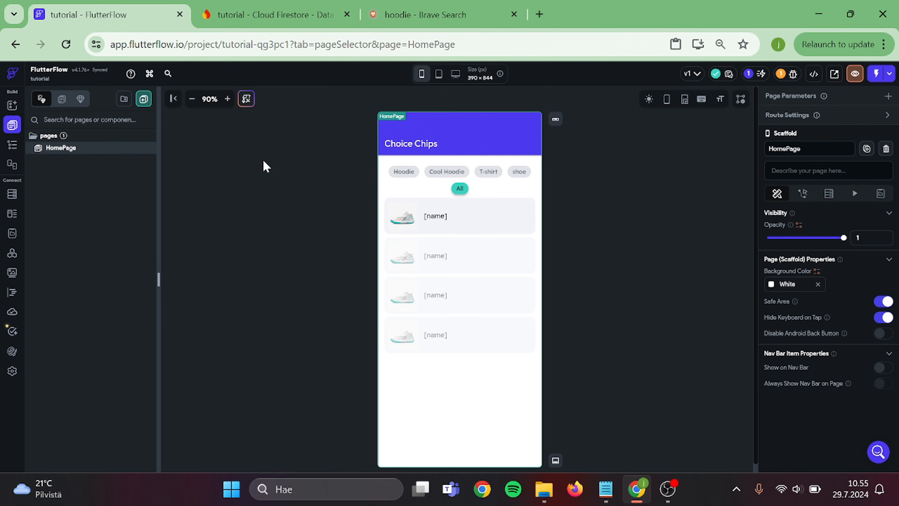
mouse_move(276, 177)
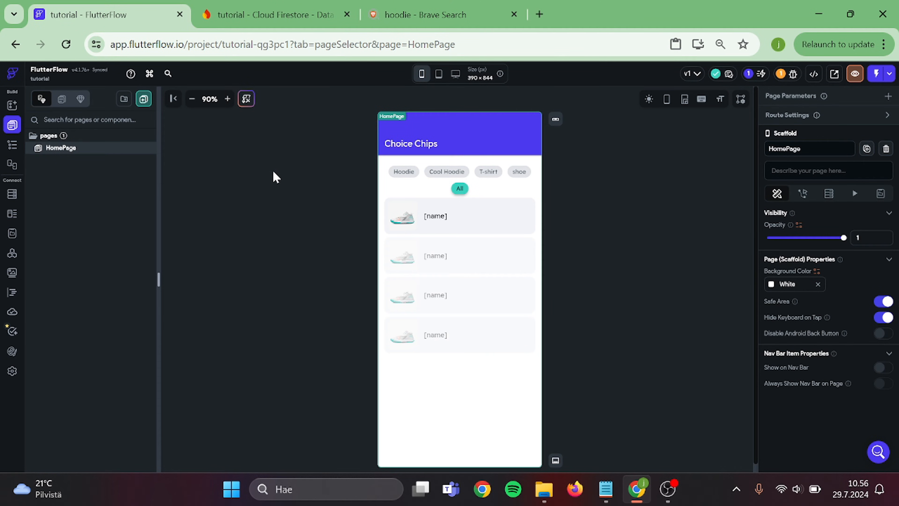
In Firestore settings allow Everyone to write and delete products, validate the schema, and launch Test Mode.
click(12, 193)
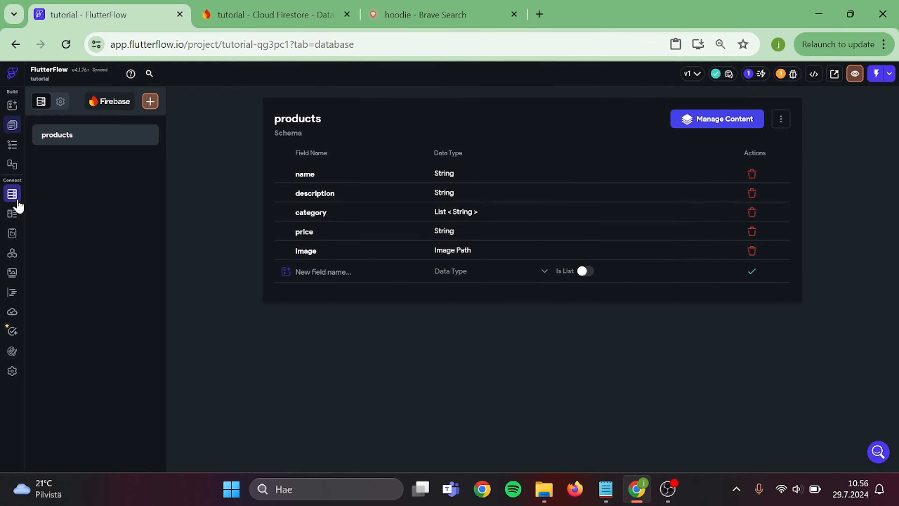
click(60, 102)
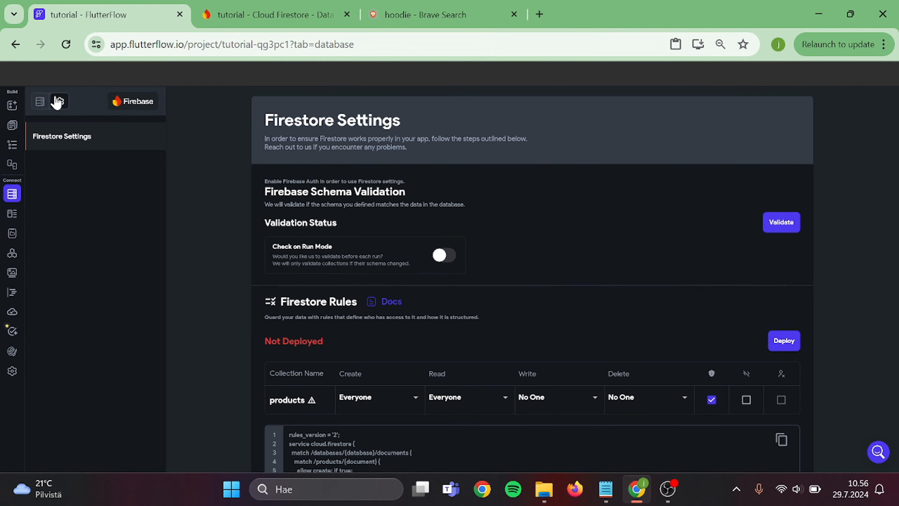
mouse_move(349, 143)
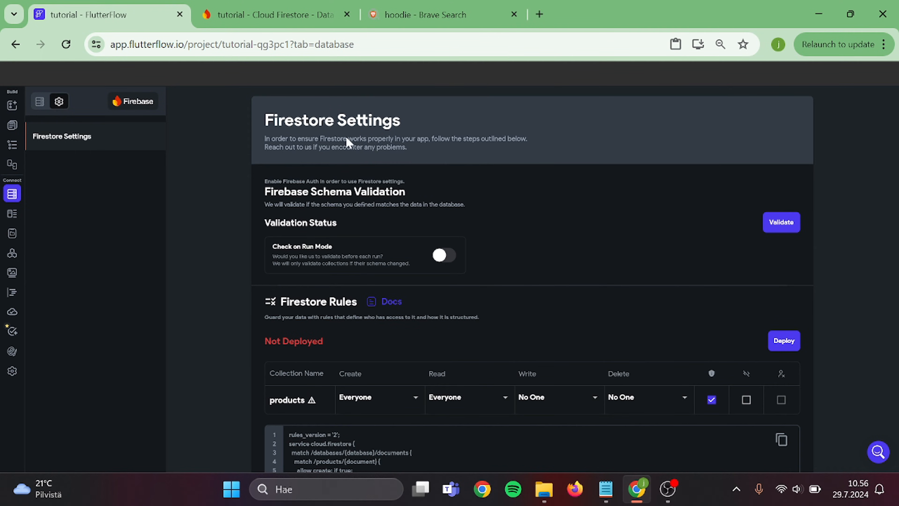
scroll(down, 3)
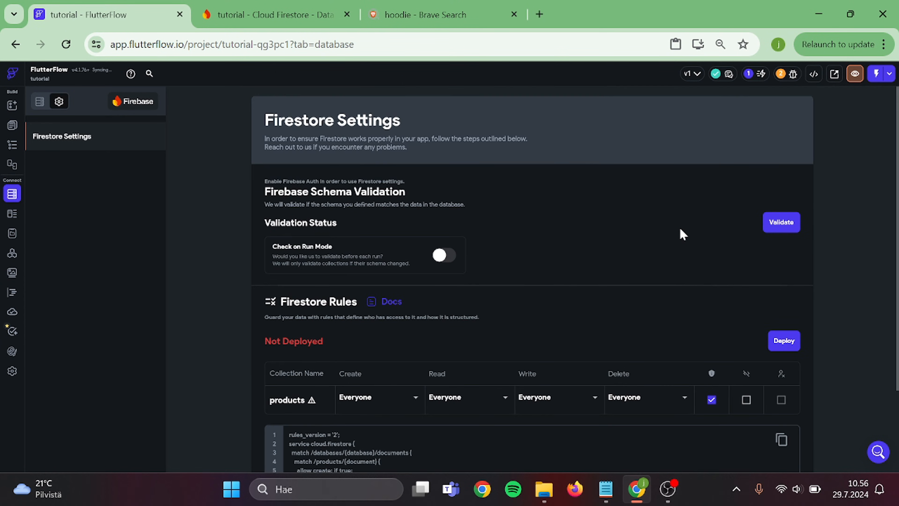
click(780, 222)
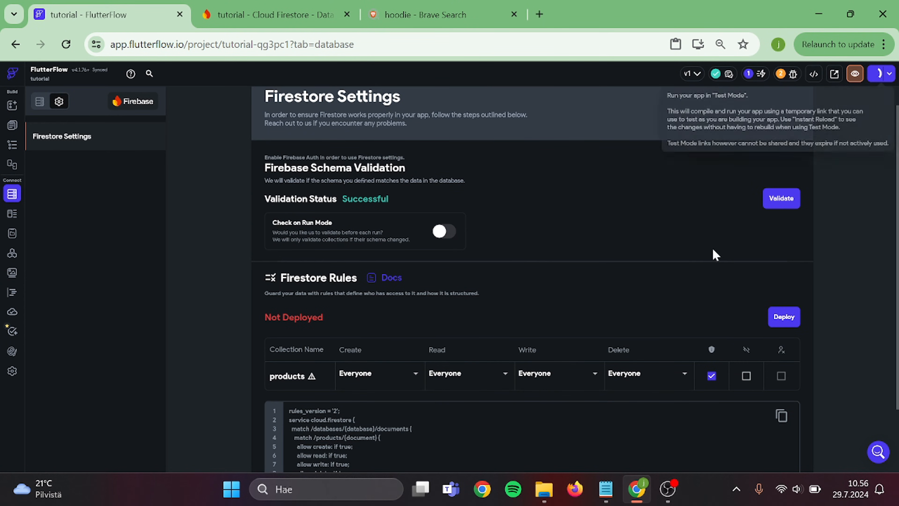
click(854, 73)
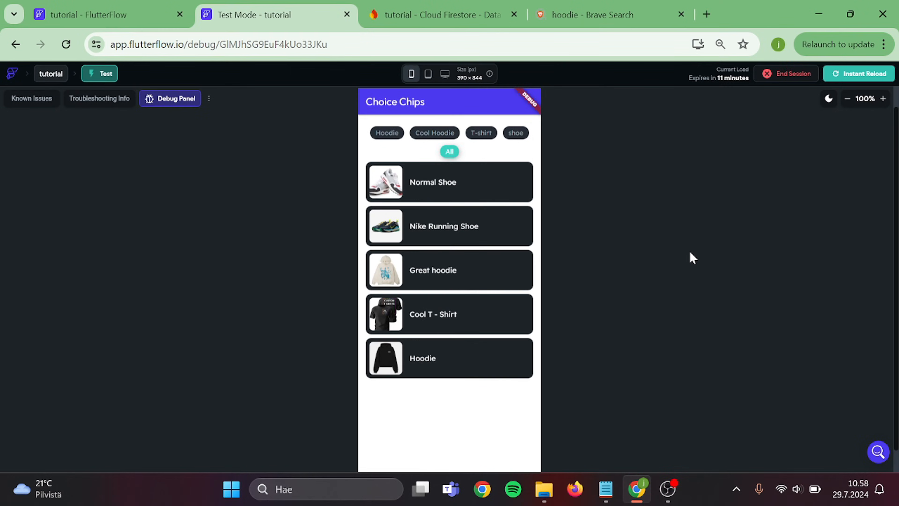
Verify the Hoodie, Cool Hoodie and All chips filter the product list in the preview.
click(387, 132)
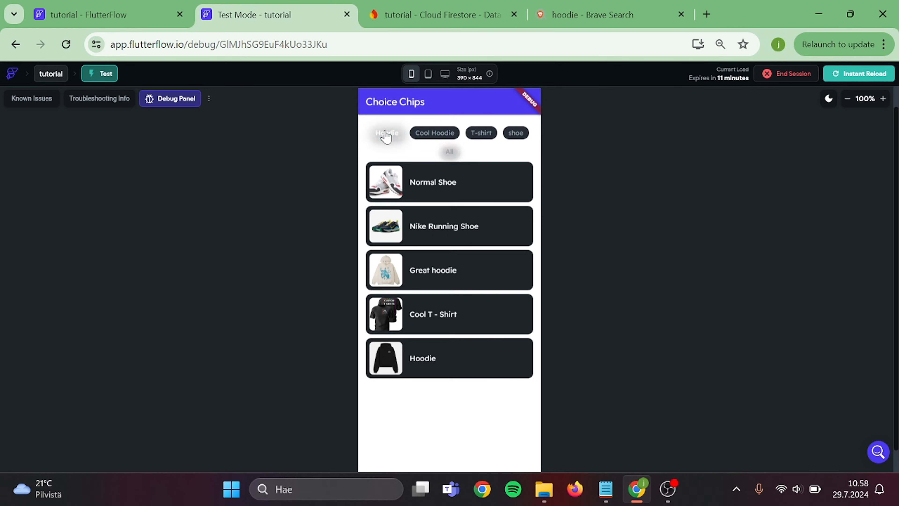
click(386, 132)
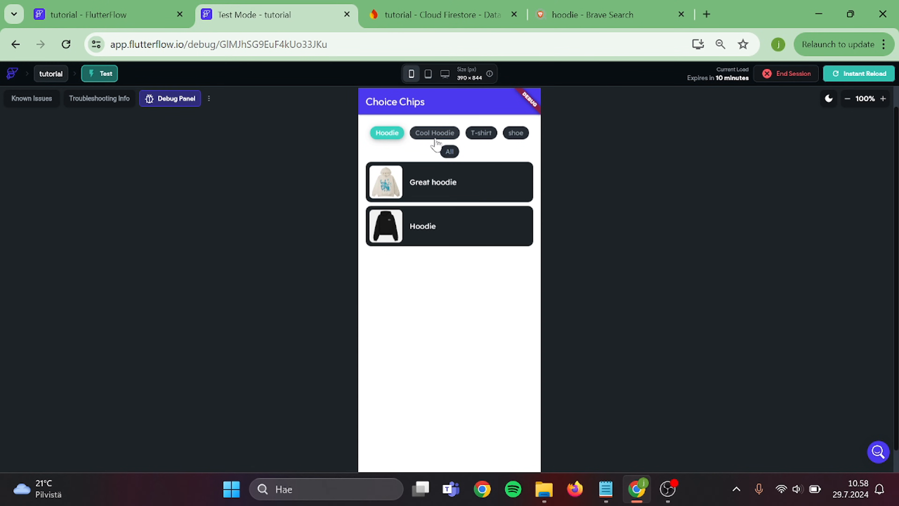
click(434, 132)
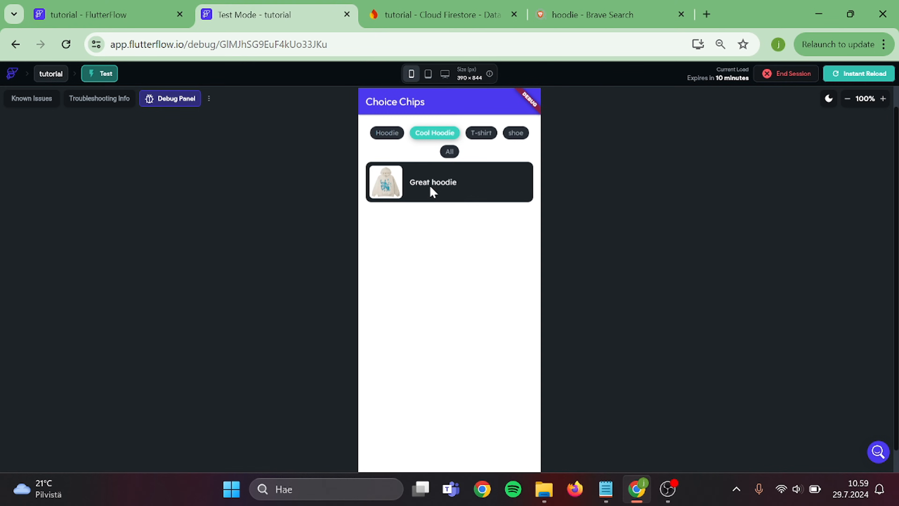
click(450, 152)
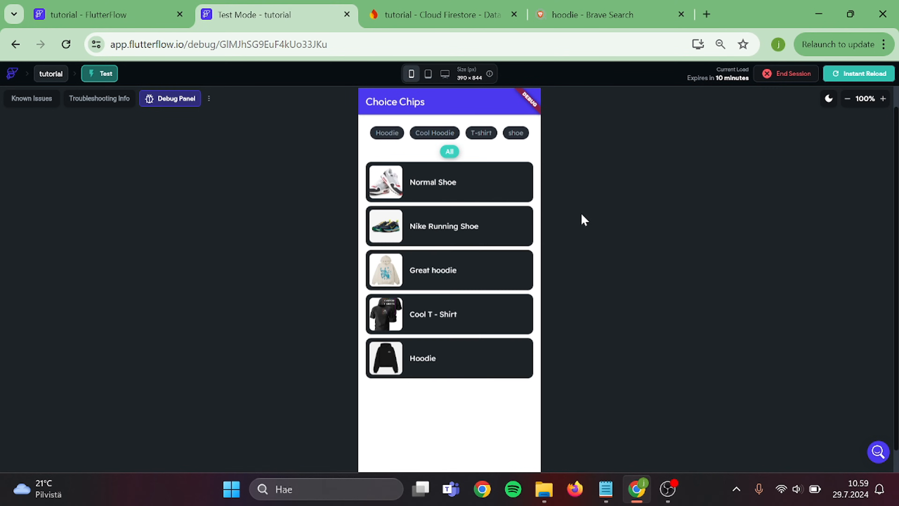
End the Test Mode session and confirm.
click(791, 73)
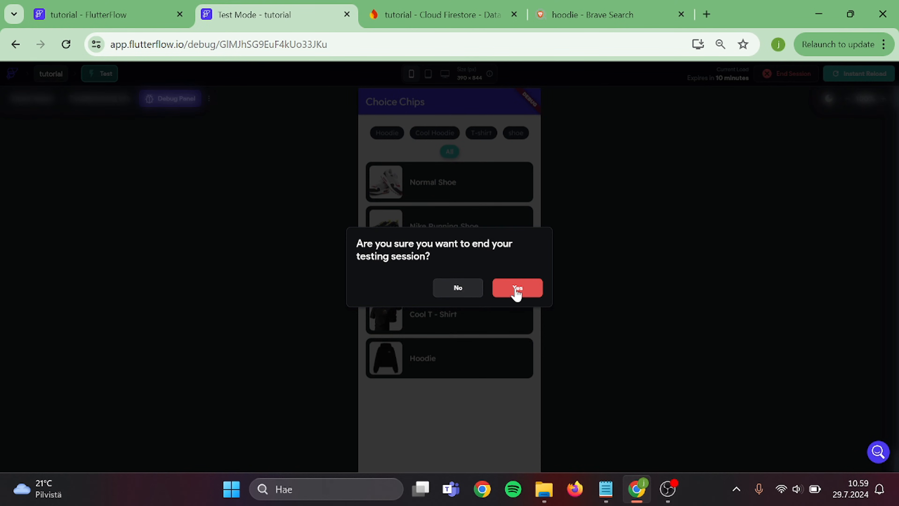
click(516, 287)
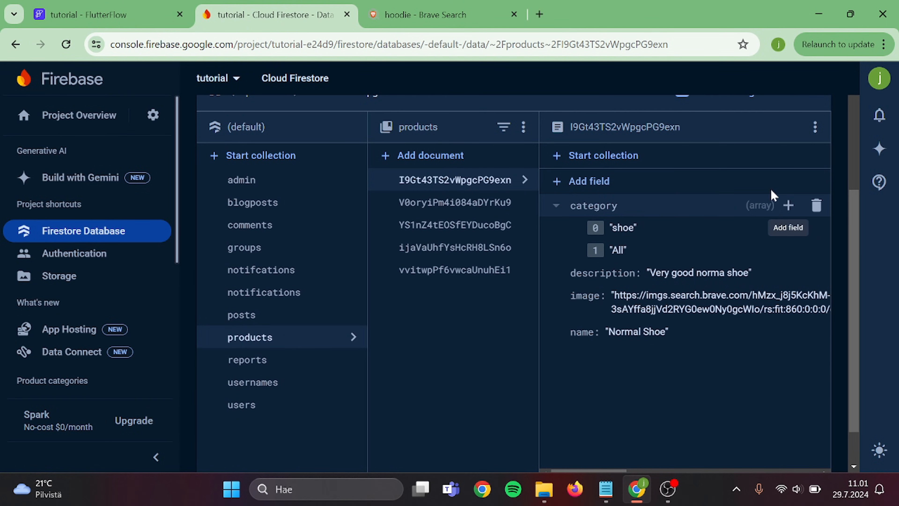
Add a 'price' field to the products documents and return to FlutterFlow.
text(price)
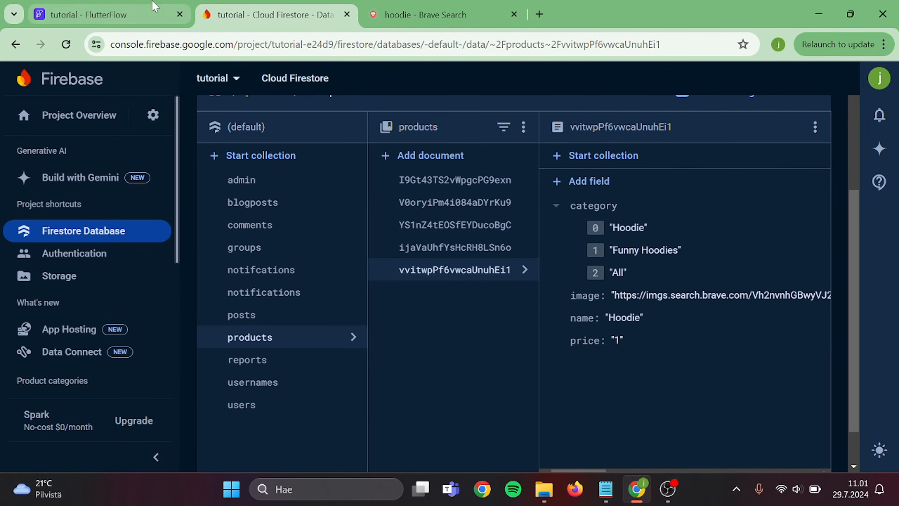
click(86, 15)
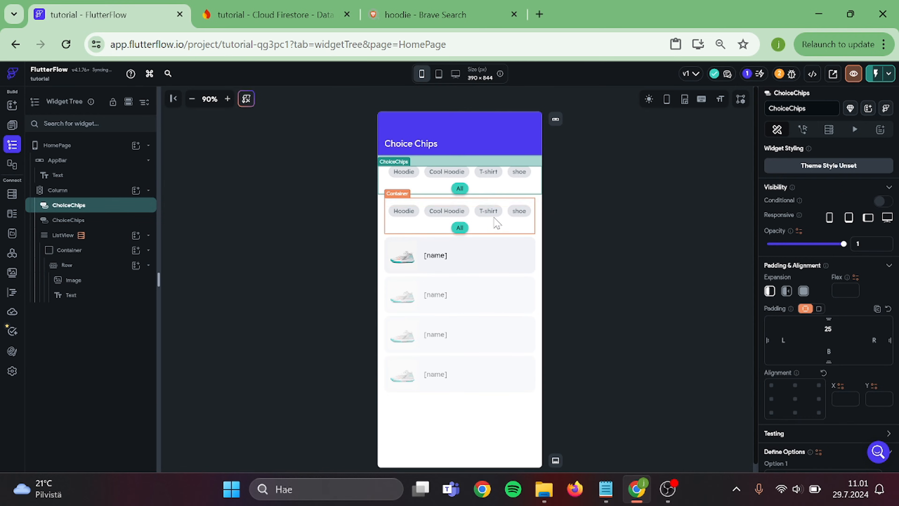
Reduce the duplicated chips to Expensive First and Cheapest First options, Cheapest First initially selected.
click(69, 220)
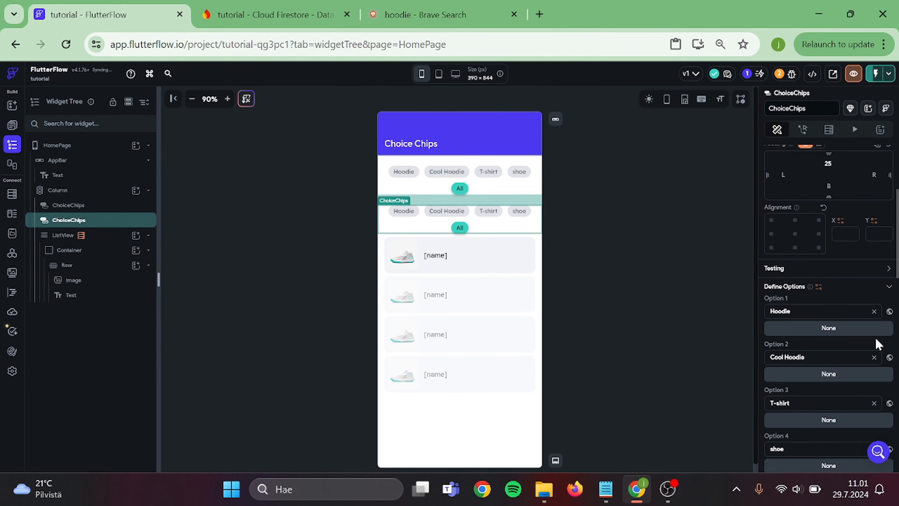
click(874, 311)
text(Cheapest First)
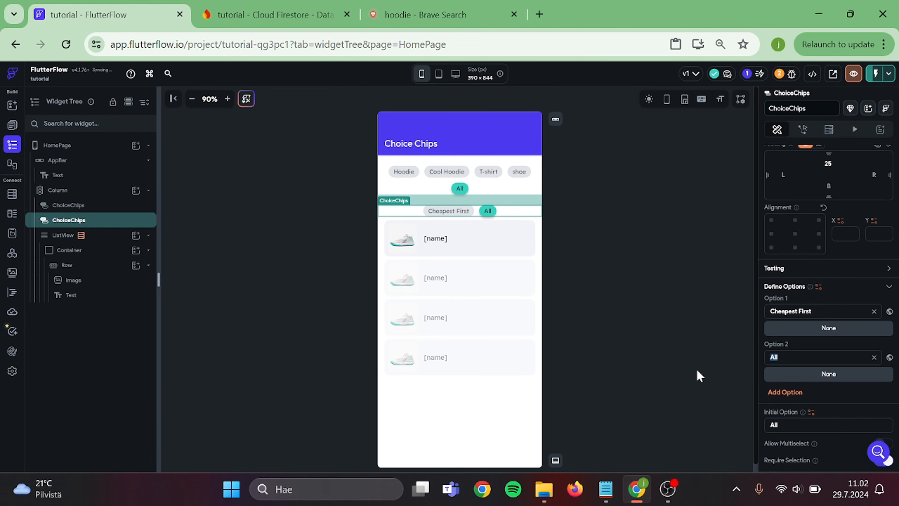
text(Expensive)
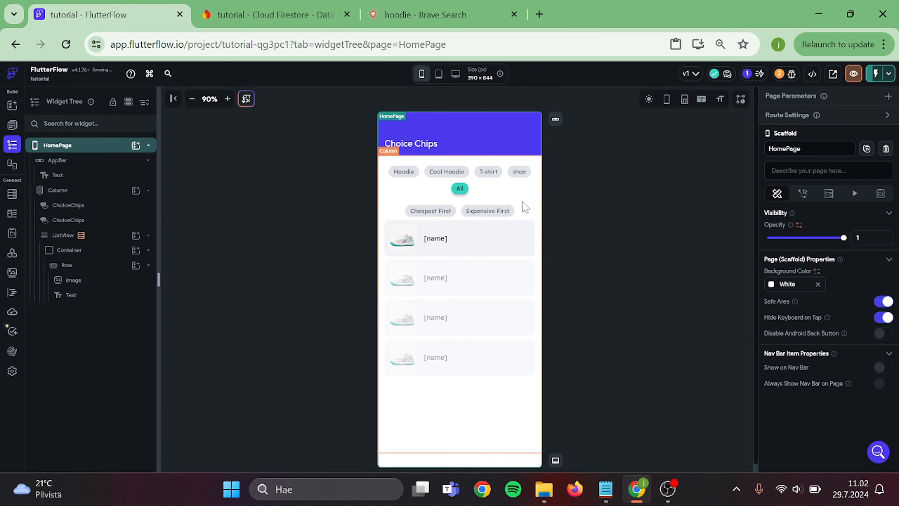
click(68, 220)
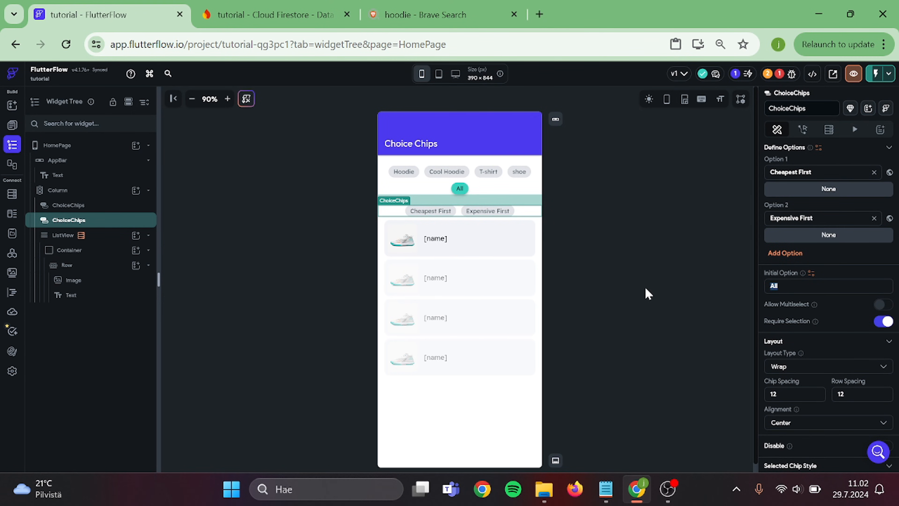
text(Cheapest)
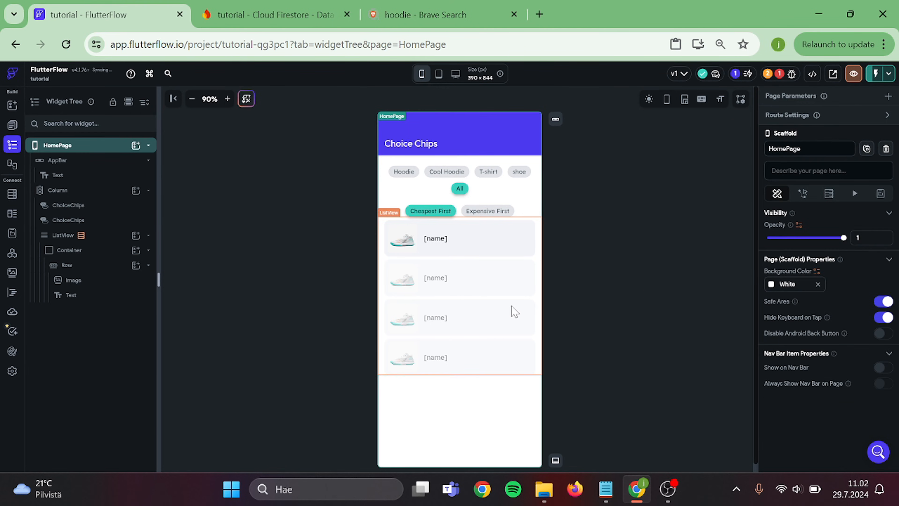
Select the first product ListView and view its products backend query.
click(57, 190)
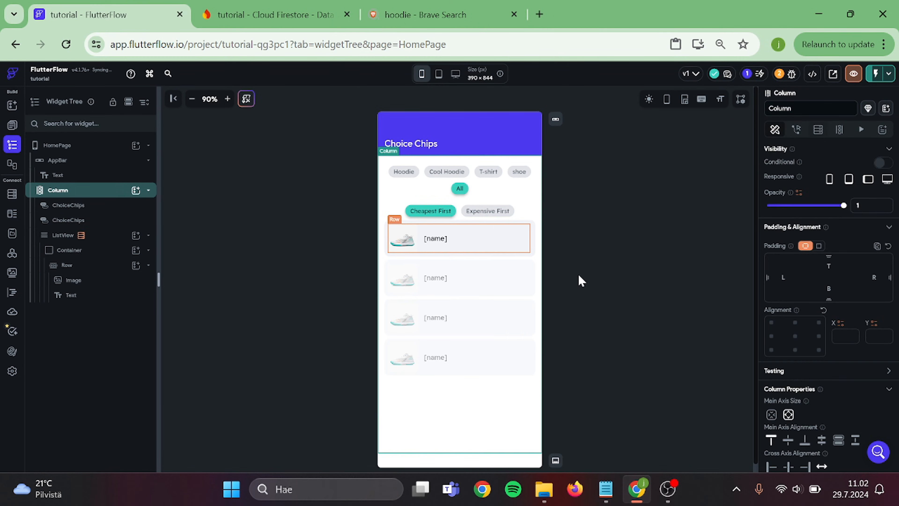
click(64, 235)
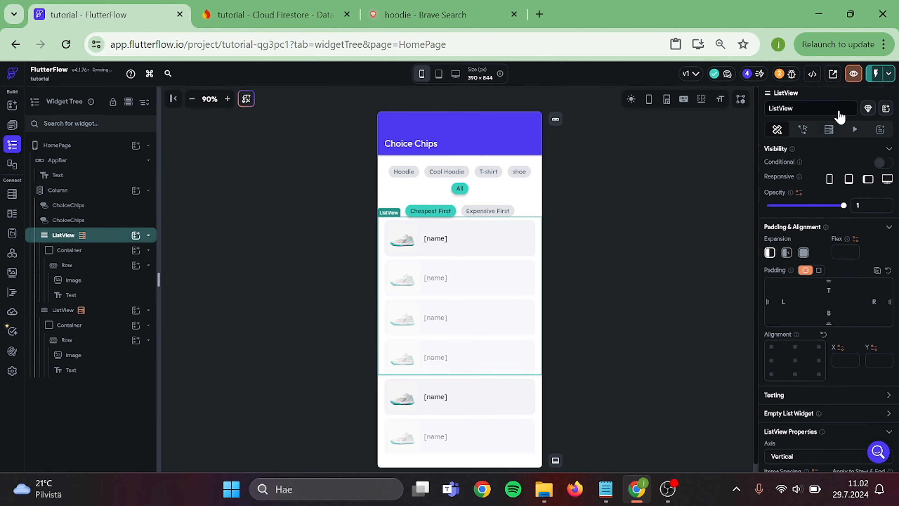
click(828, 129)
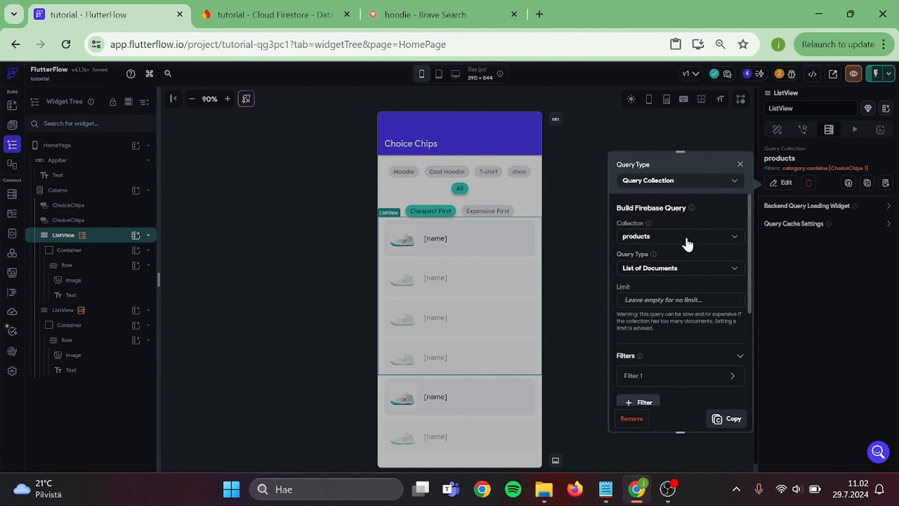
scroll(down, 3)
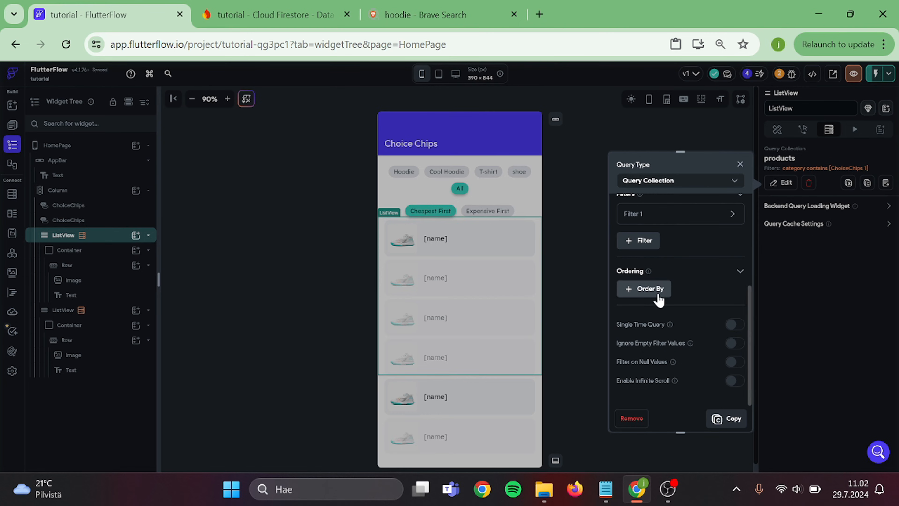
Add an Order By on price, Decreasing, and confirm the query.
click(643, 289)
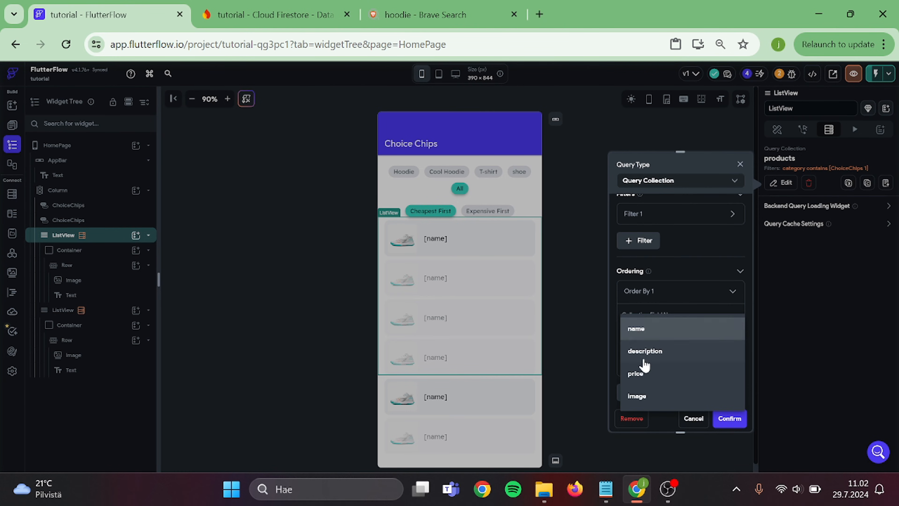
click(636, 373)
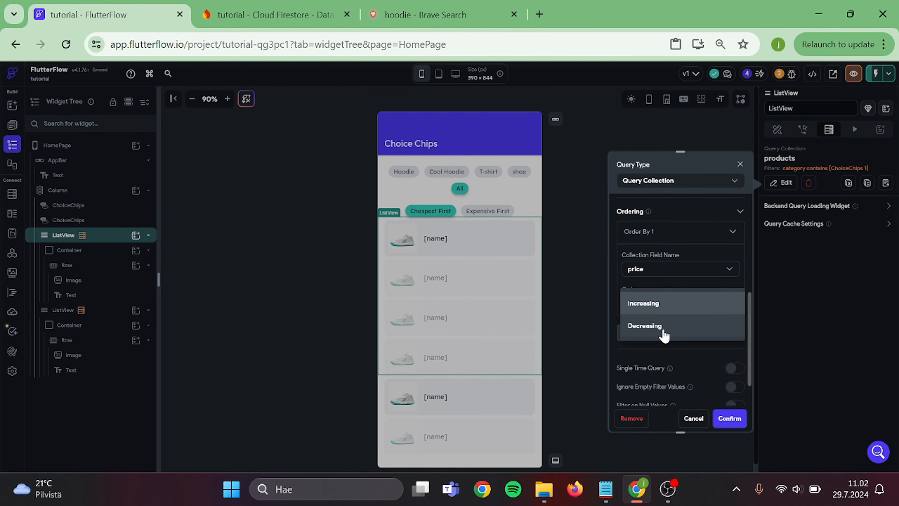
click(644, 325)
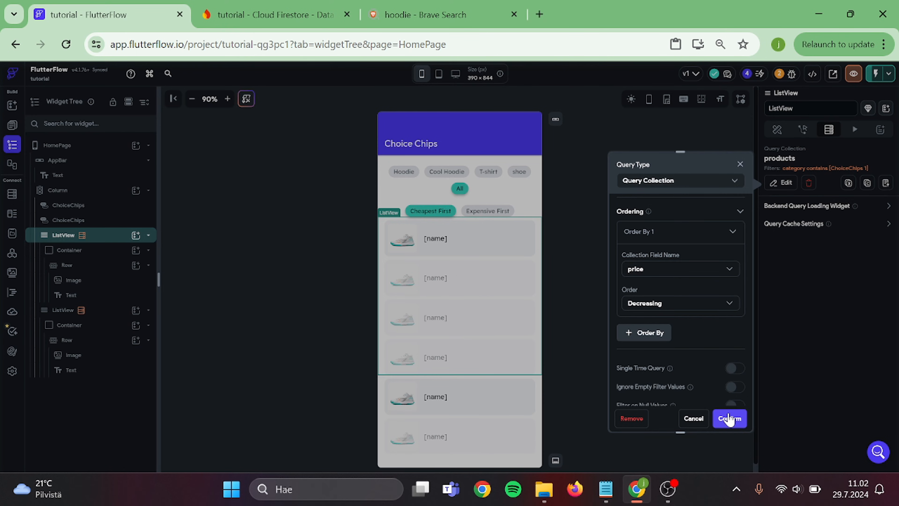
click(729, 419)
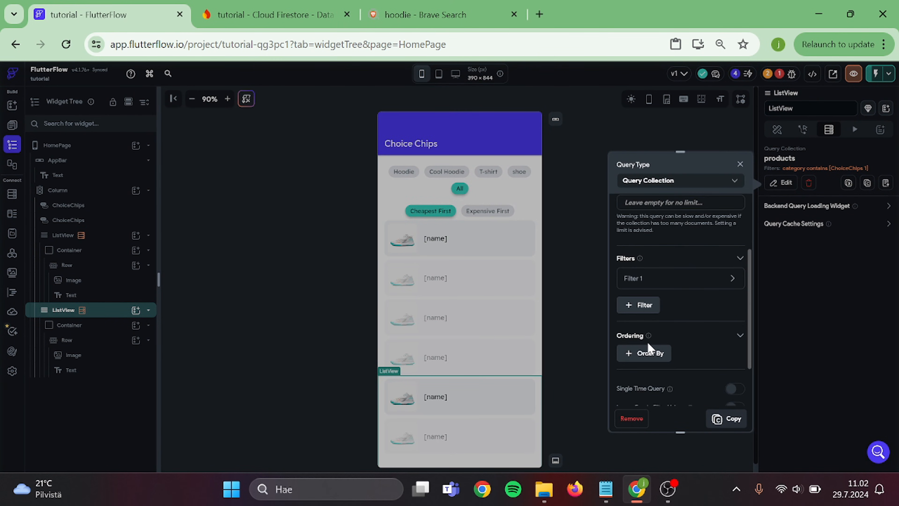
Order the second list's products query by price, Increasing, and confirm.
click(644, 352)
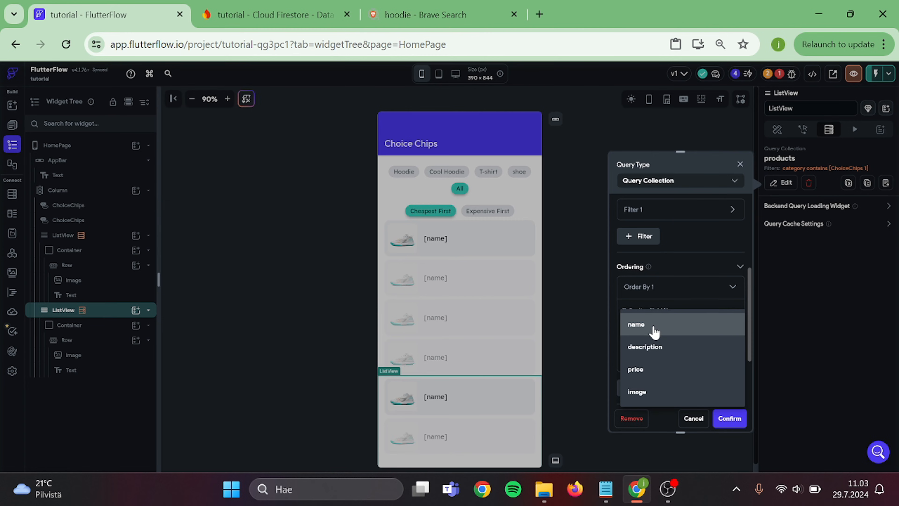
click(636, 368)
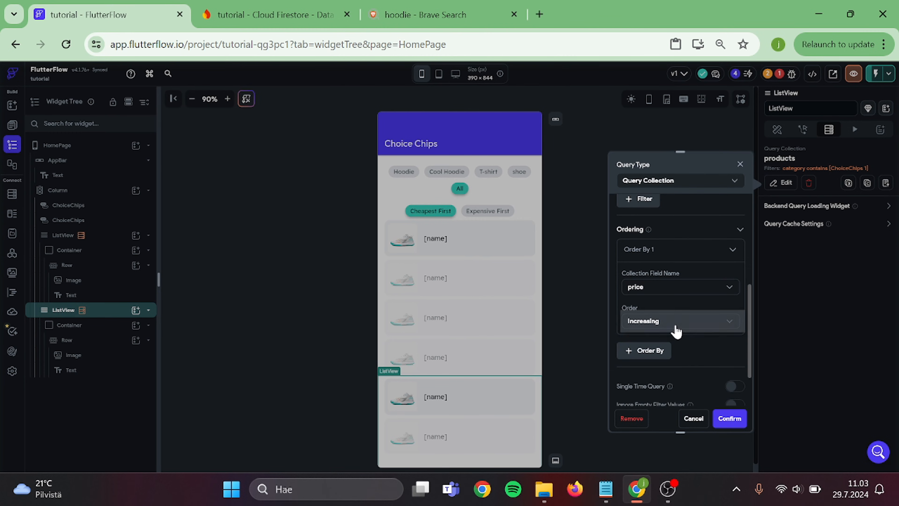
click(729, 418)
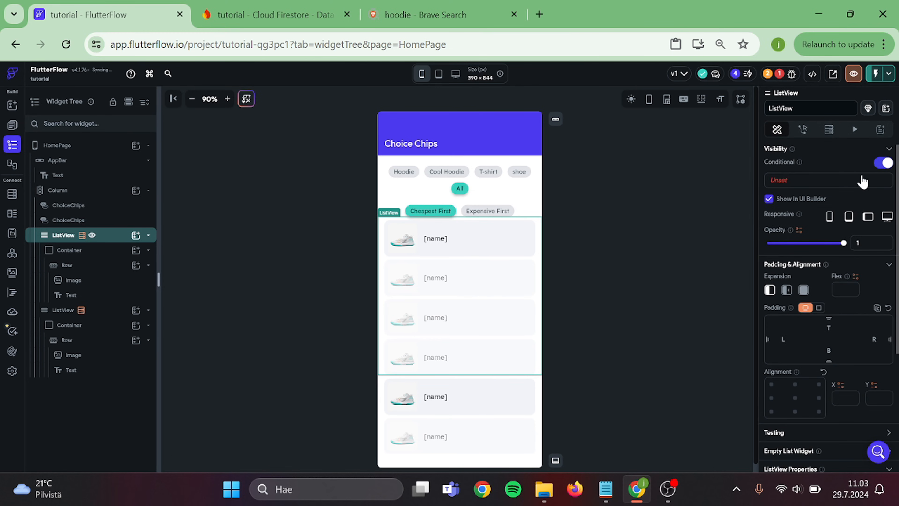
Set the first list visible when Widget State ChoiceChips 2 equals 'Expensive First' and confirm.
click(826, 180)
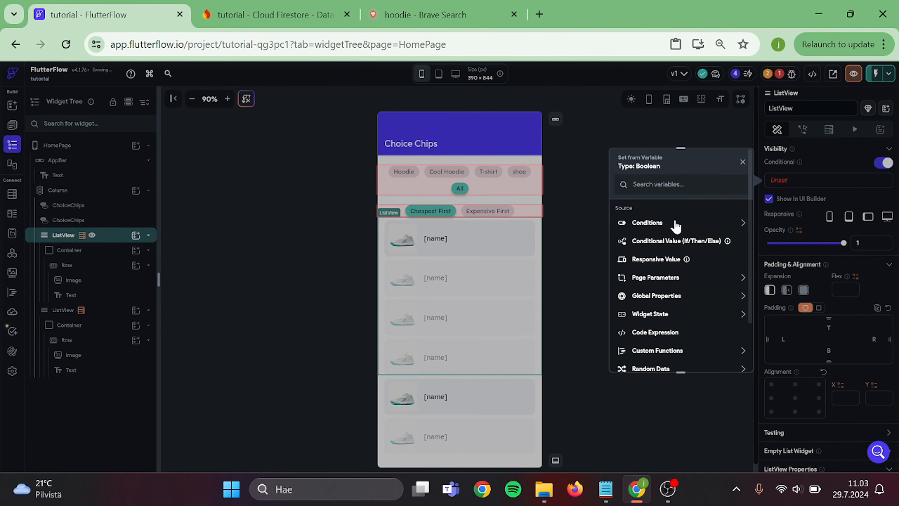
click(647, 223)
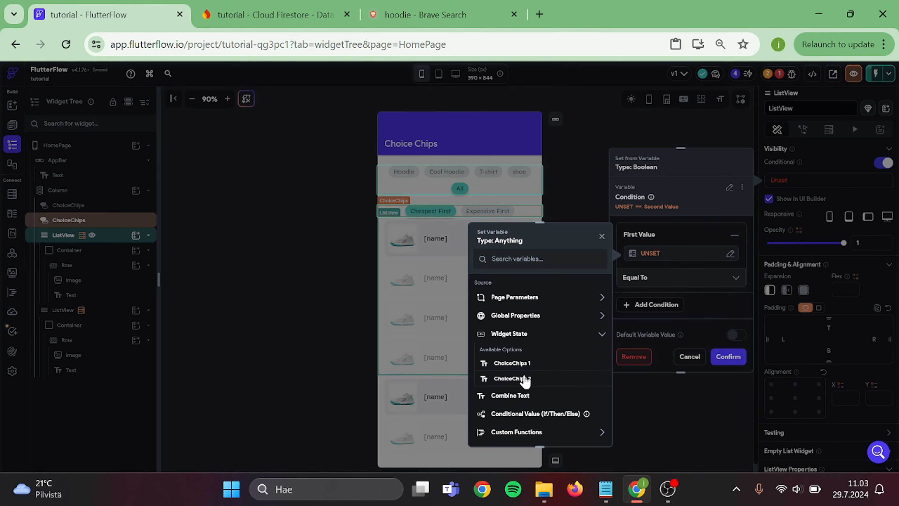
click(513, 379)
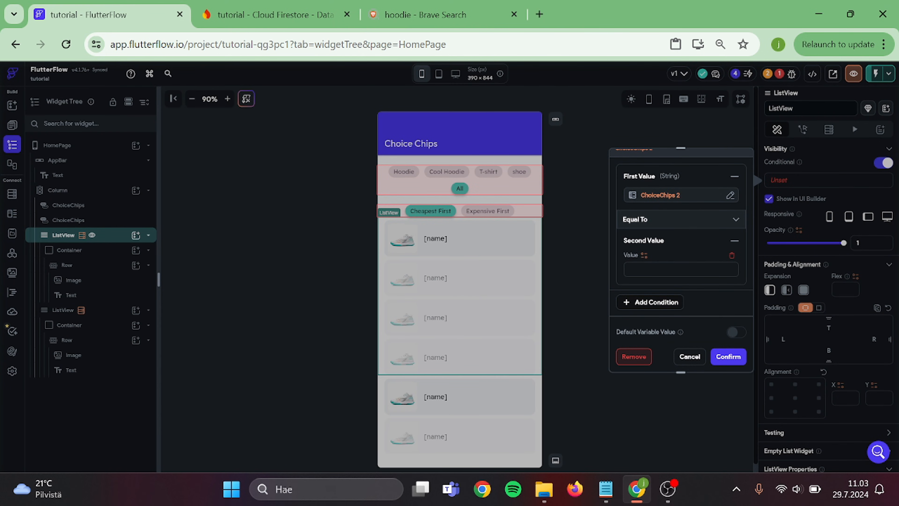
text(Expem)
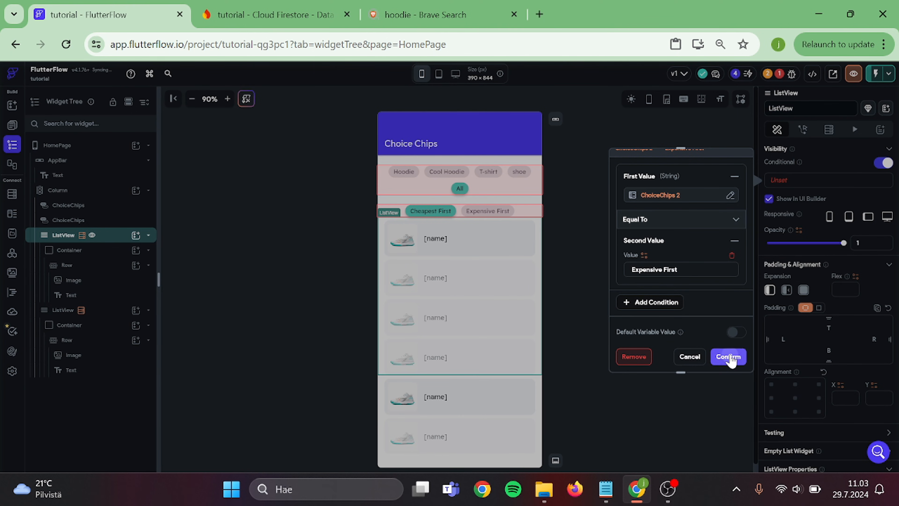
click(728, 356)
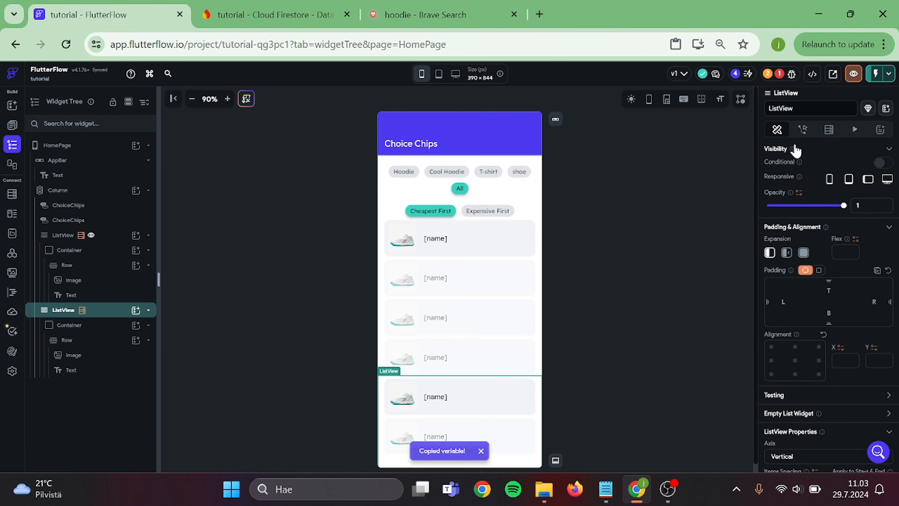
Paste the condition onto the second list, changing the compared value to 'Cheapest First', and confirm.
click(882, 163)
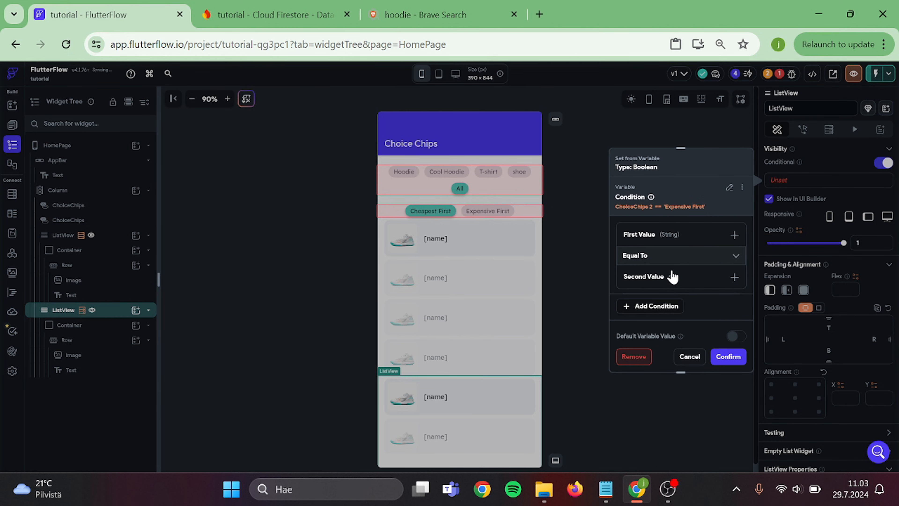
click(733, 277)
text(Cheapest First)
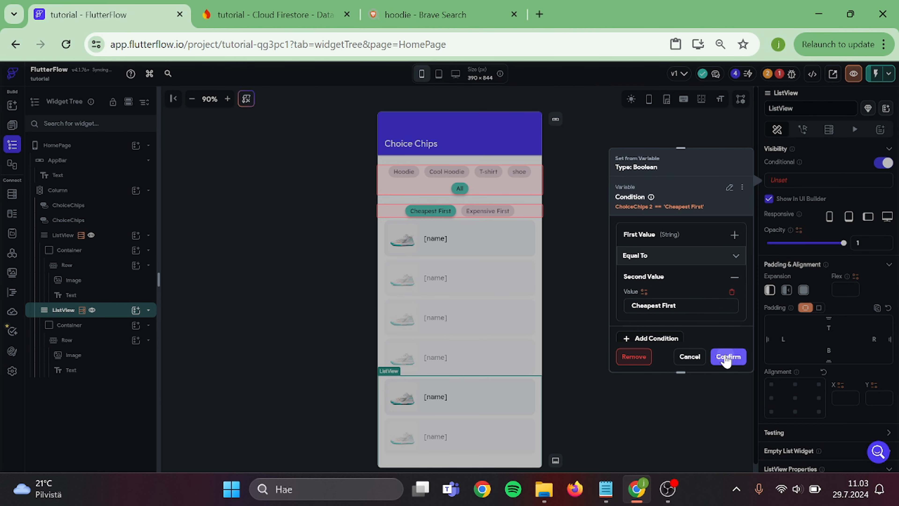
click(728, 356)
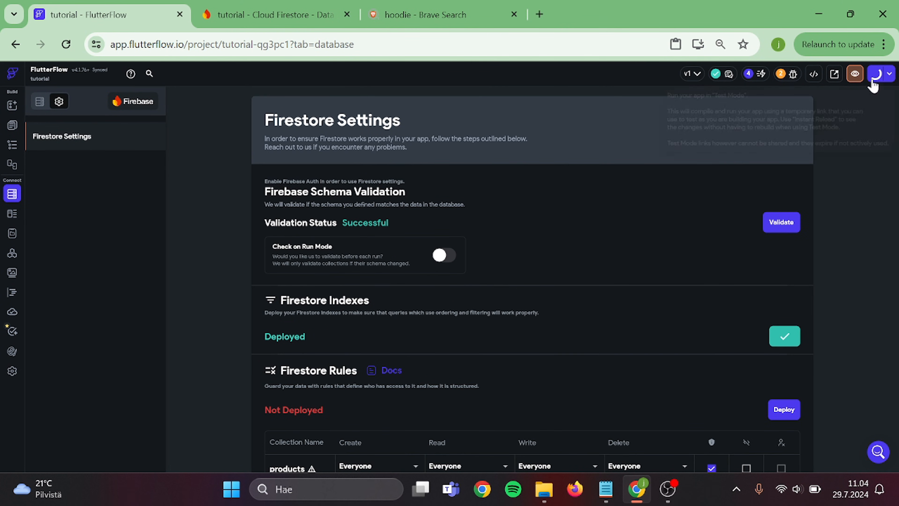
In Test Mode confirm Expensive First and Cheapest First chips reverse the product order.
click(853, 74)
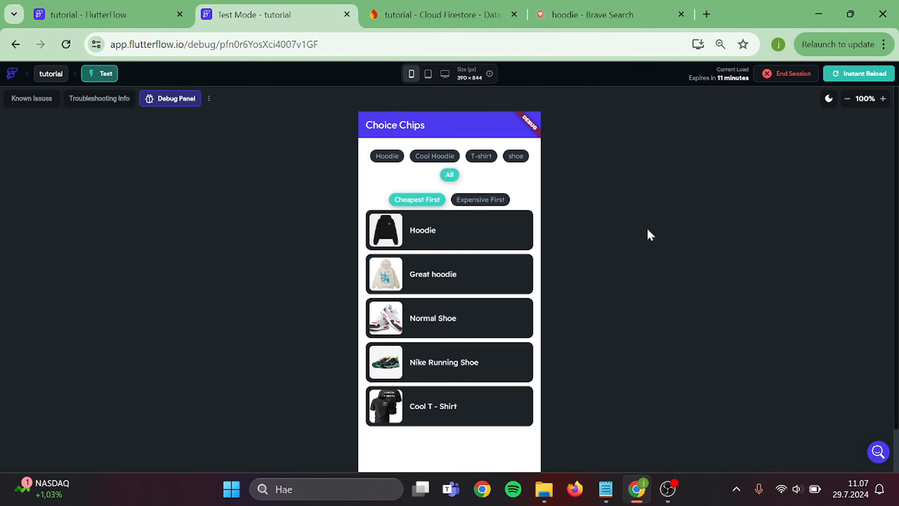
scroll(down, 3)
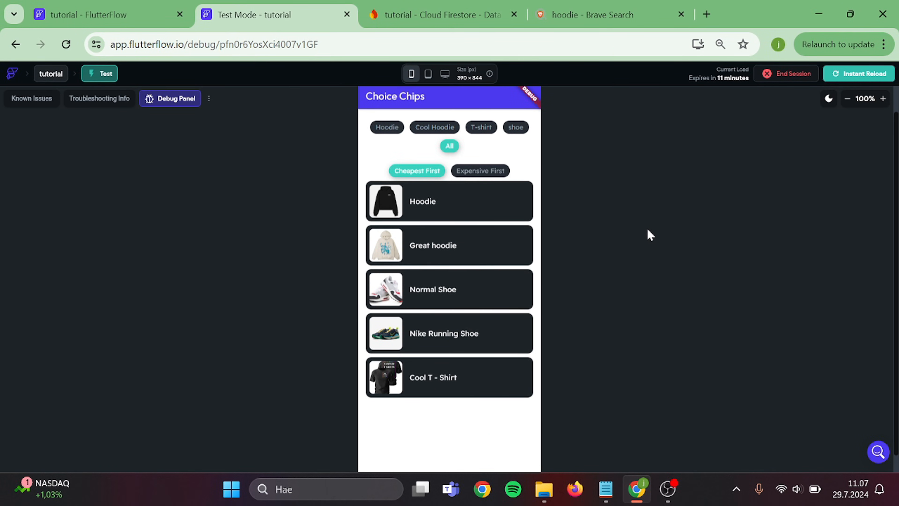
mouse_move(523, 207)
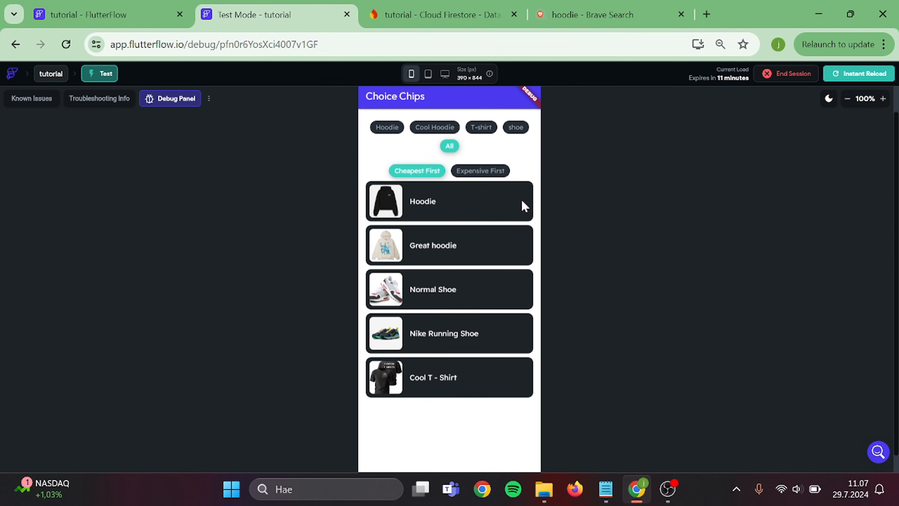
click(480, 170)
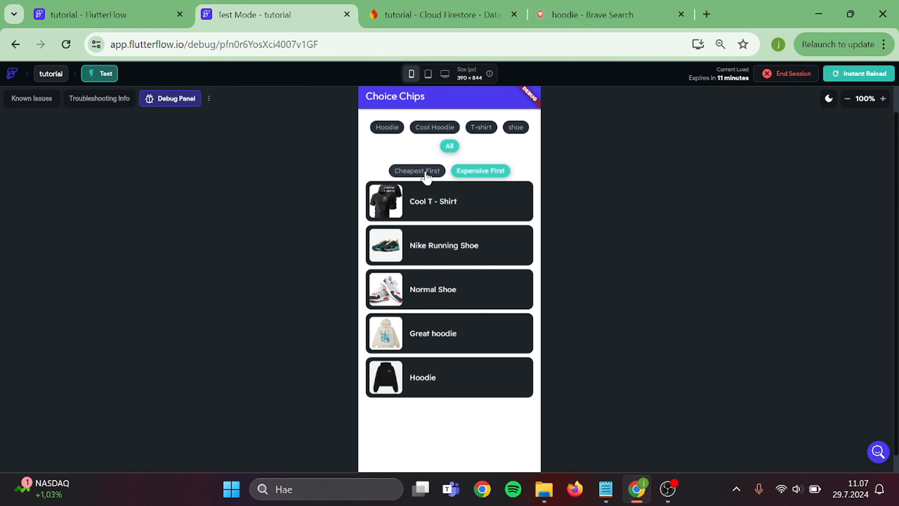
click(416, 171)
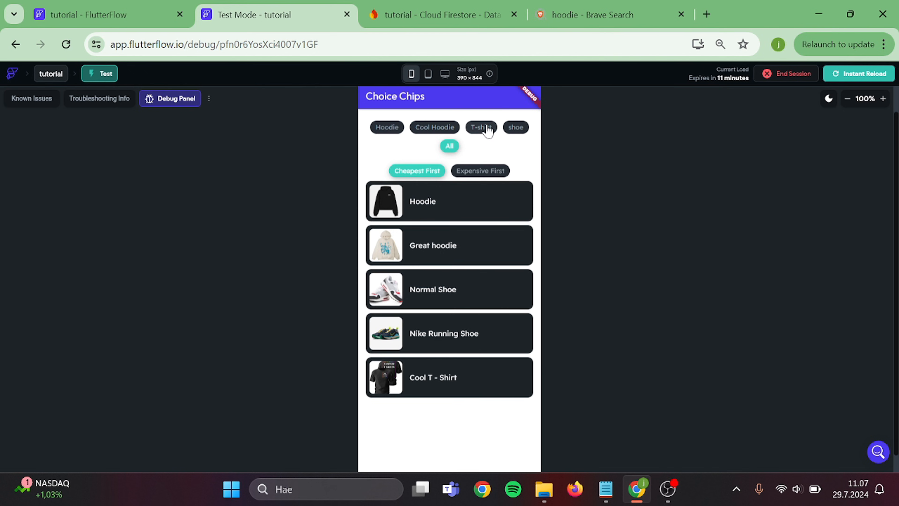
Filter to T-shirt then Cool Hoodie products and sort the result Expensive First.
click(480, 127)
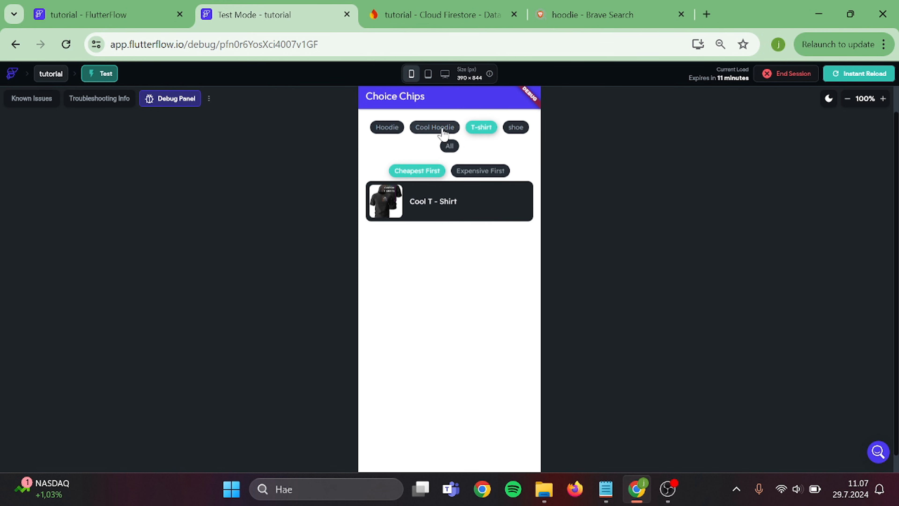
click(434, 127)
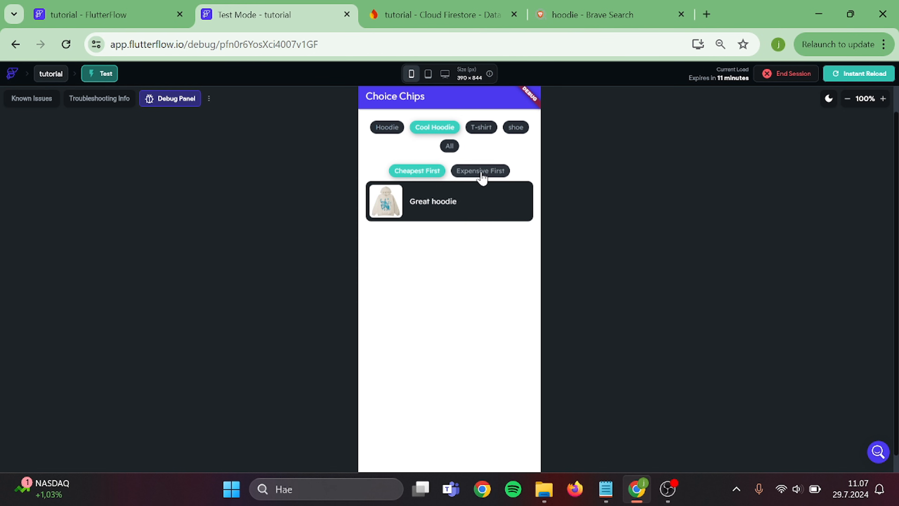
click(480, 171)
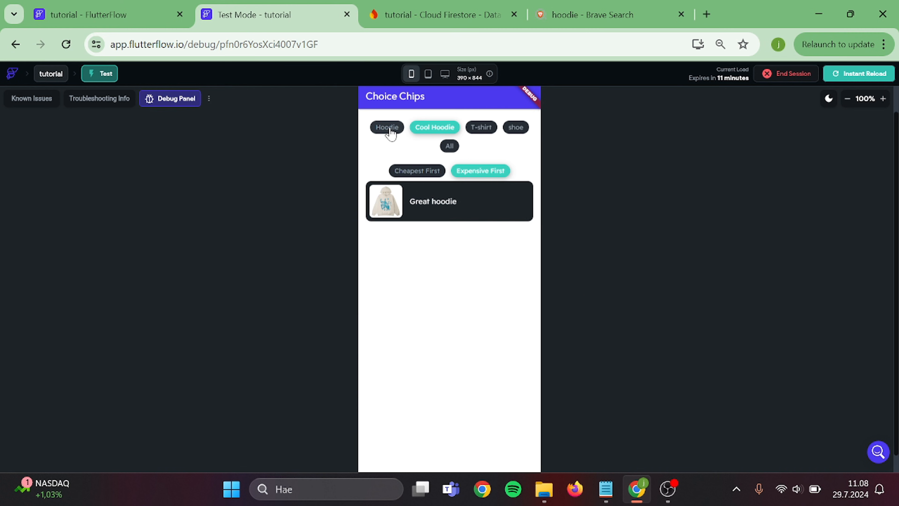